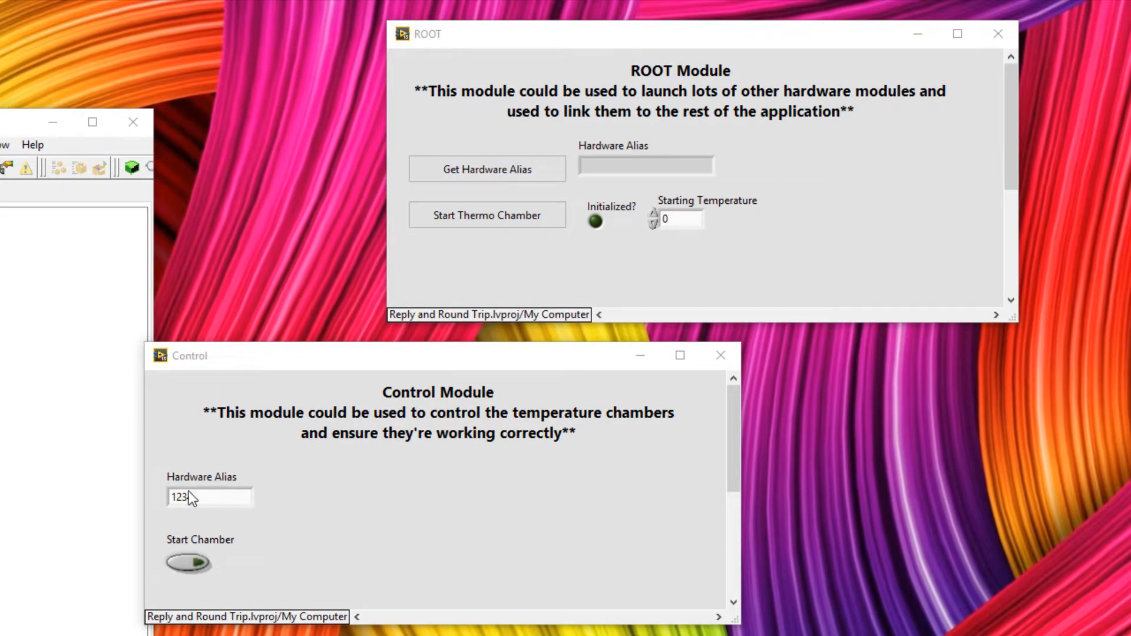
- Commit Control's hardware alias and fetch it into ROOT, then edit and re-fetch it
click(487, 168)
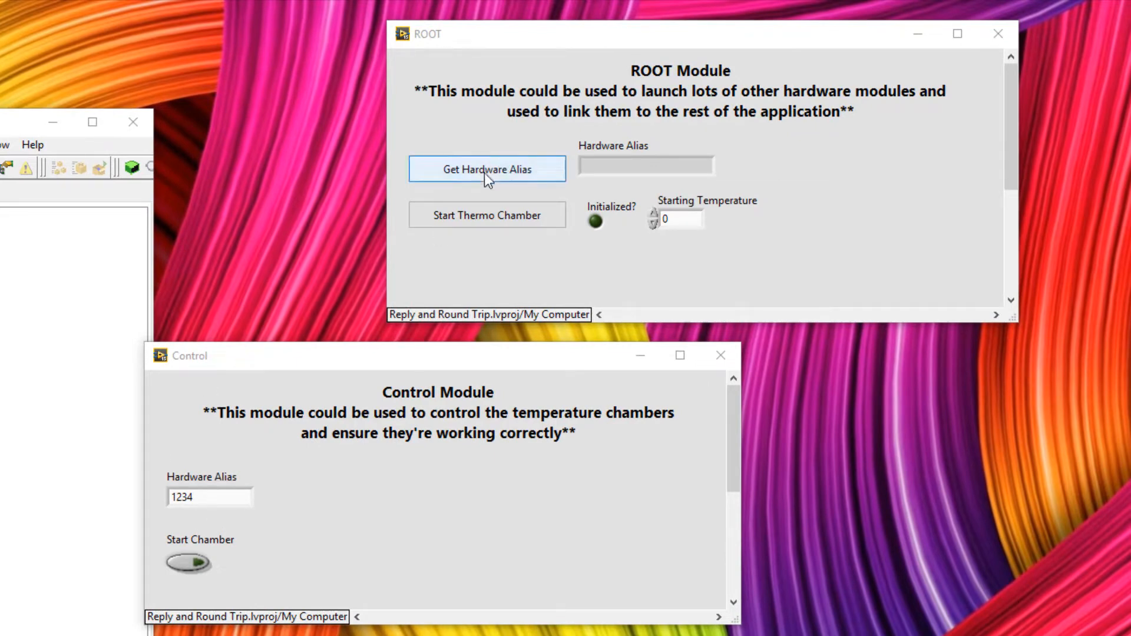
click(487, 168)
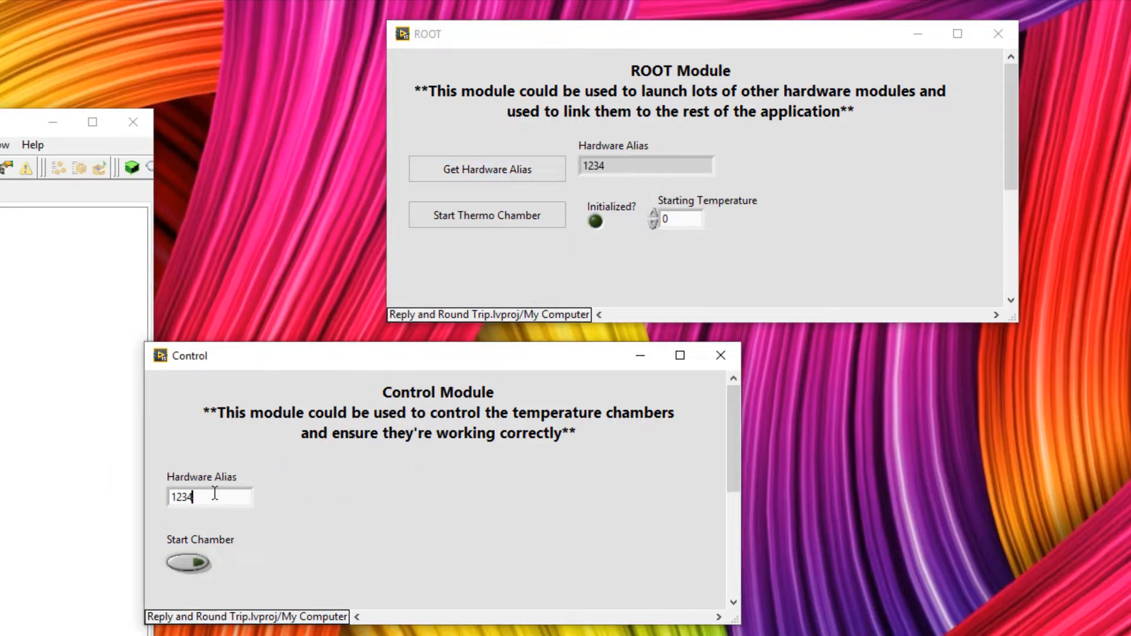
click(487, 168)
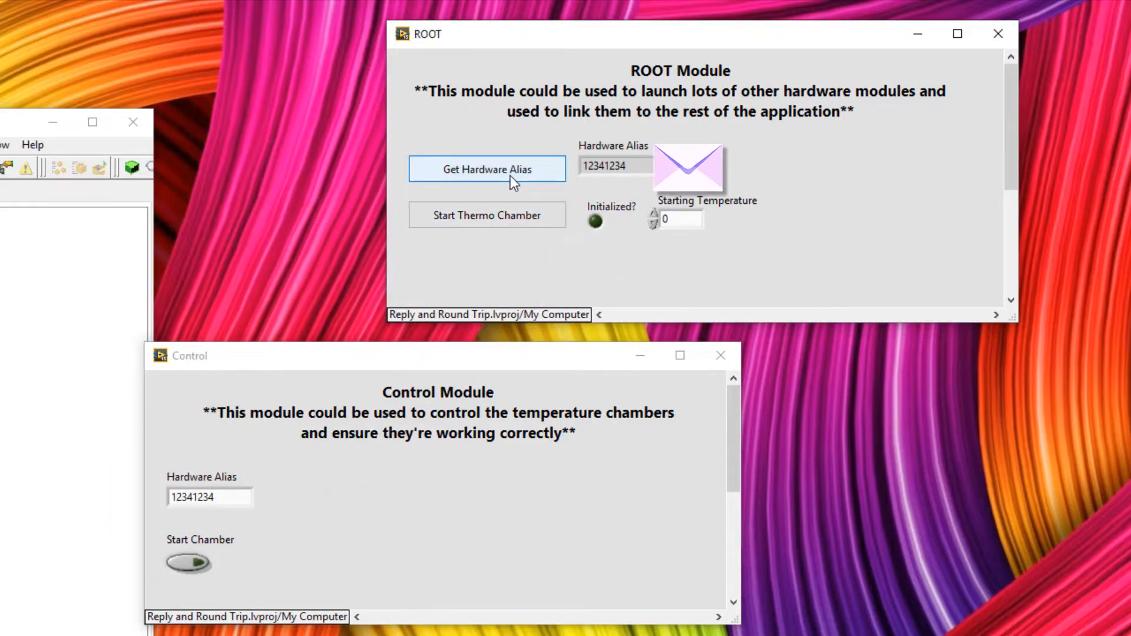
click(487, 168)
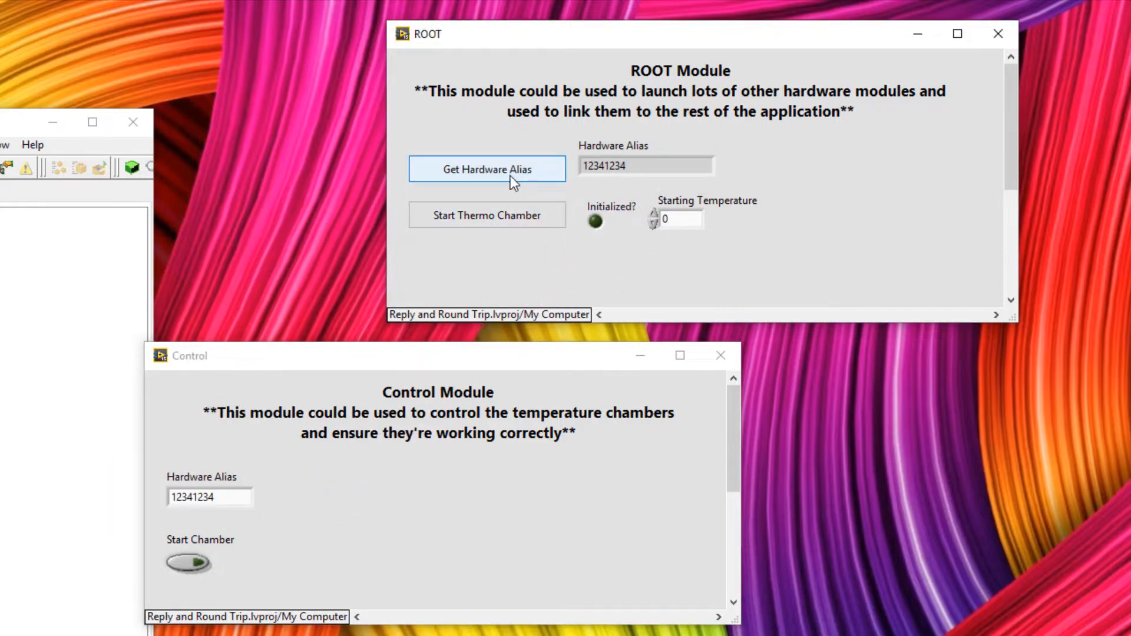
click(486, 214)
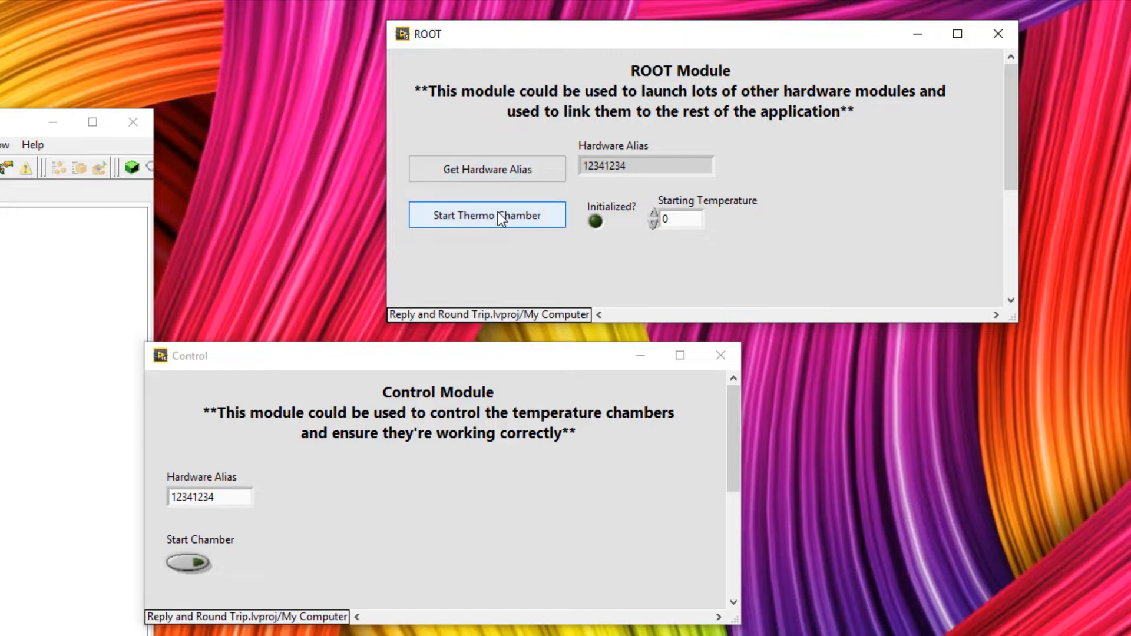
- Send the Start Thermo Chamber request from ROOT to Control
click(486, 215)
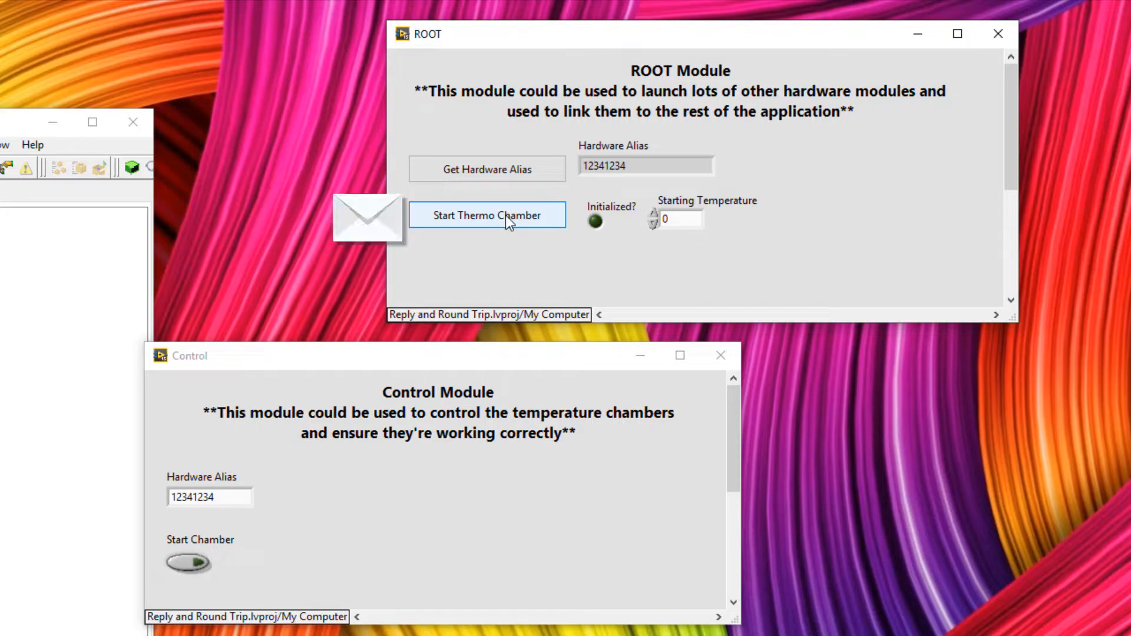
click(486, 215)
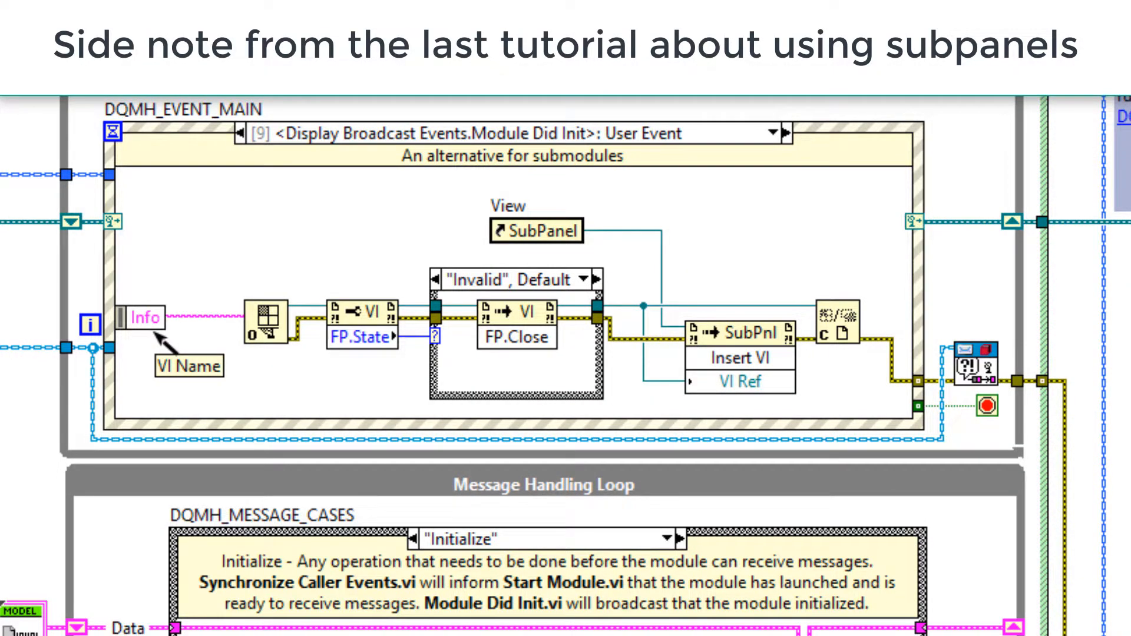
mouse_move(204, 304)
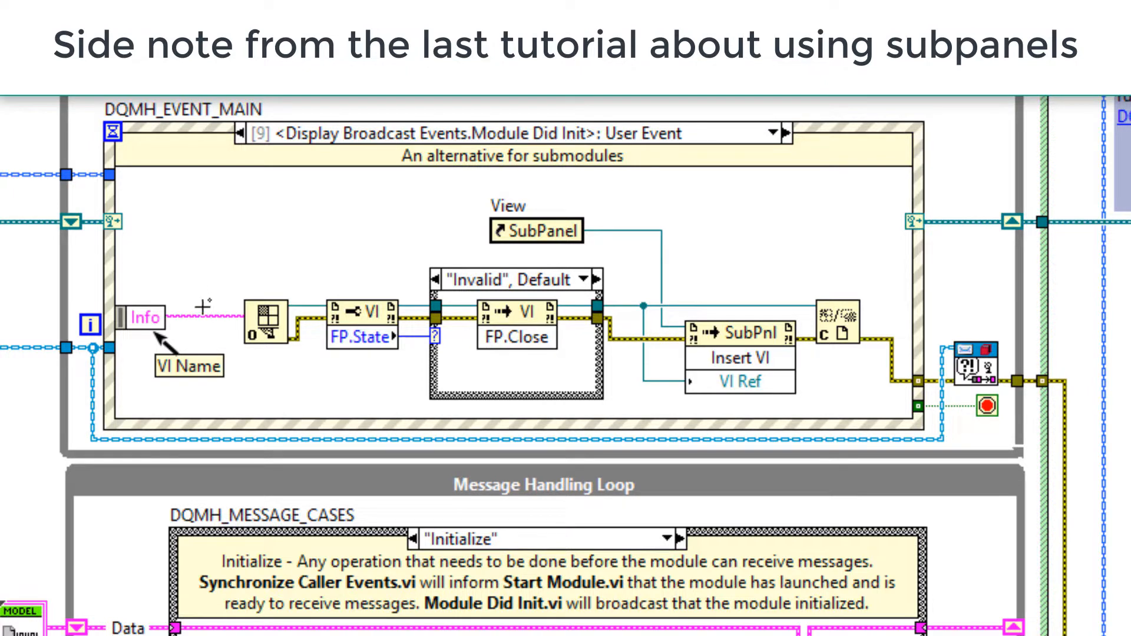
mouse_move(310, 314)
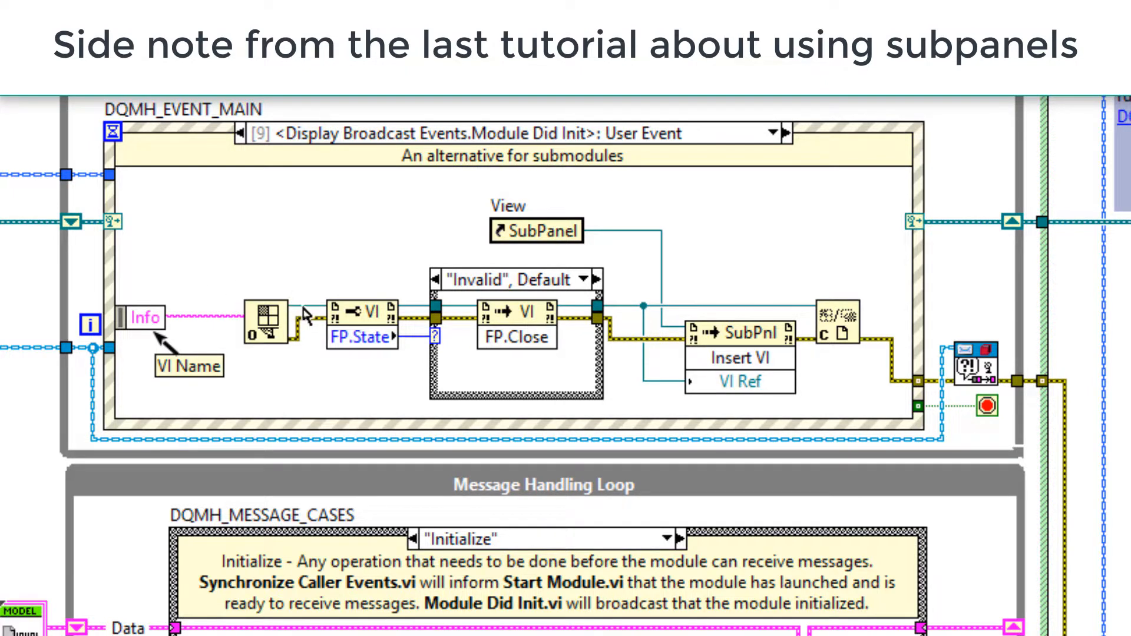
mouse_move(762, 292)
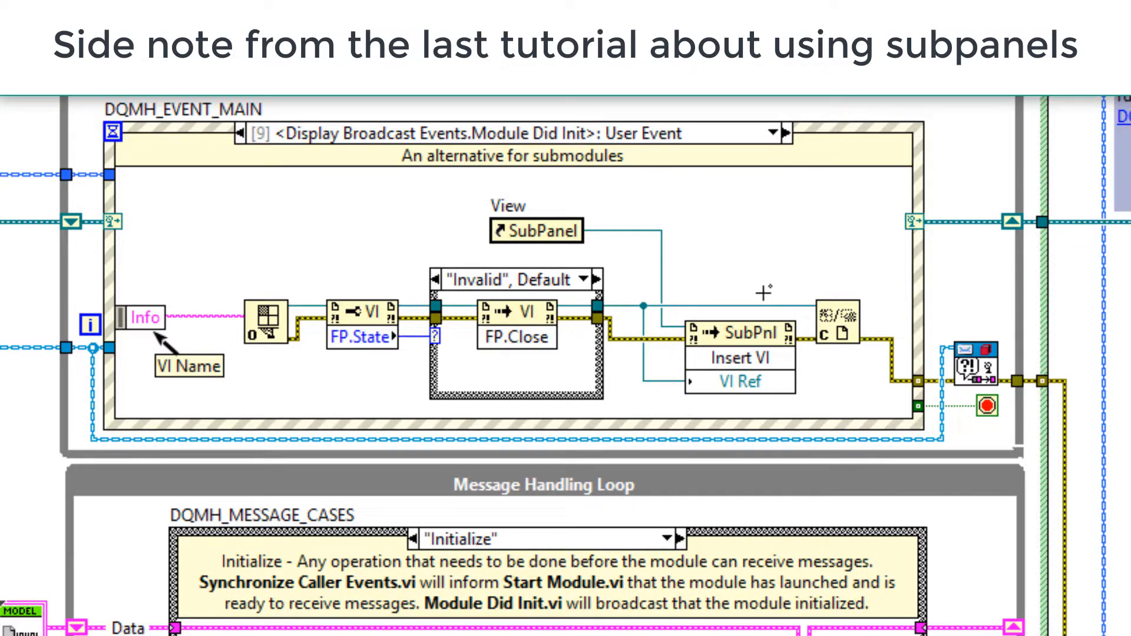
- Scroll down the block diagram to the Message Handling Loop's Initialize case
scroll(down, 3)
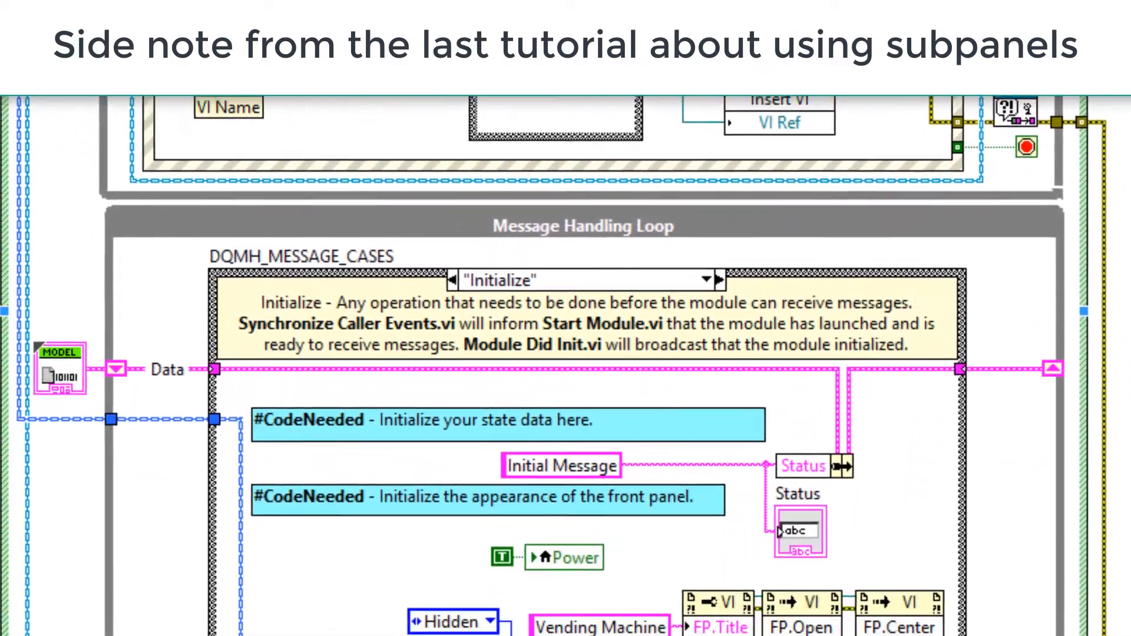
scroll(down, 3)
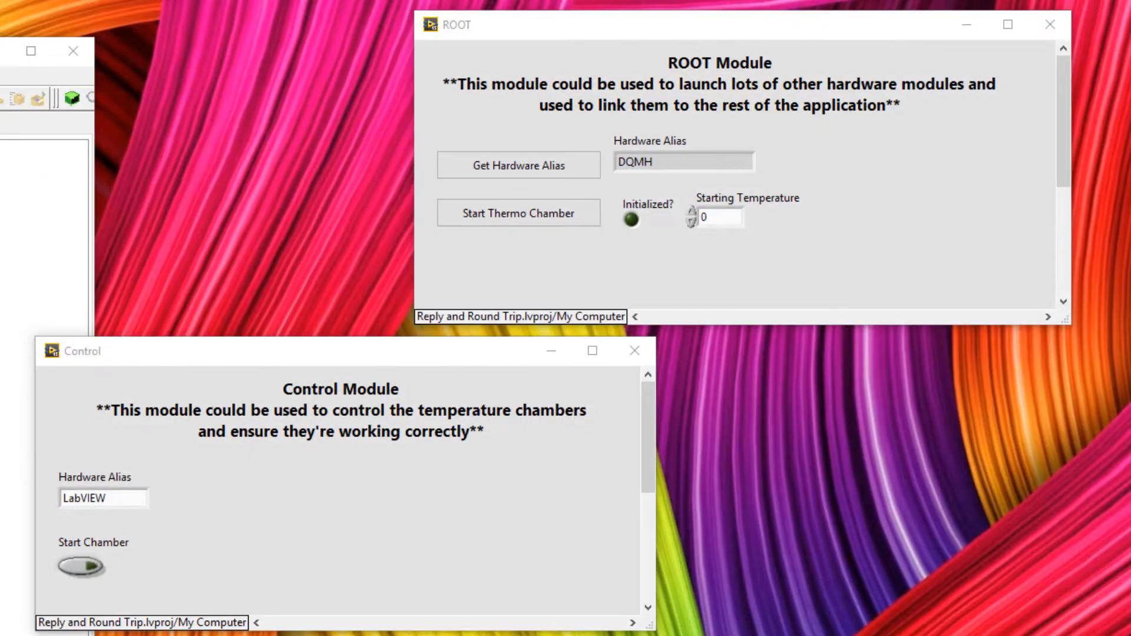
- Focus the ROOT panel and fetch the hardware alias from Control again
click(518, 165)
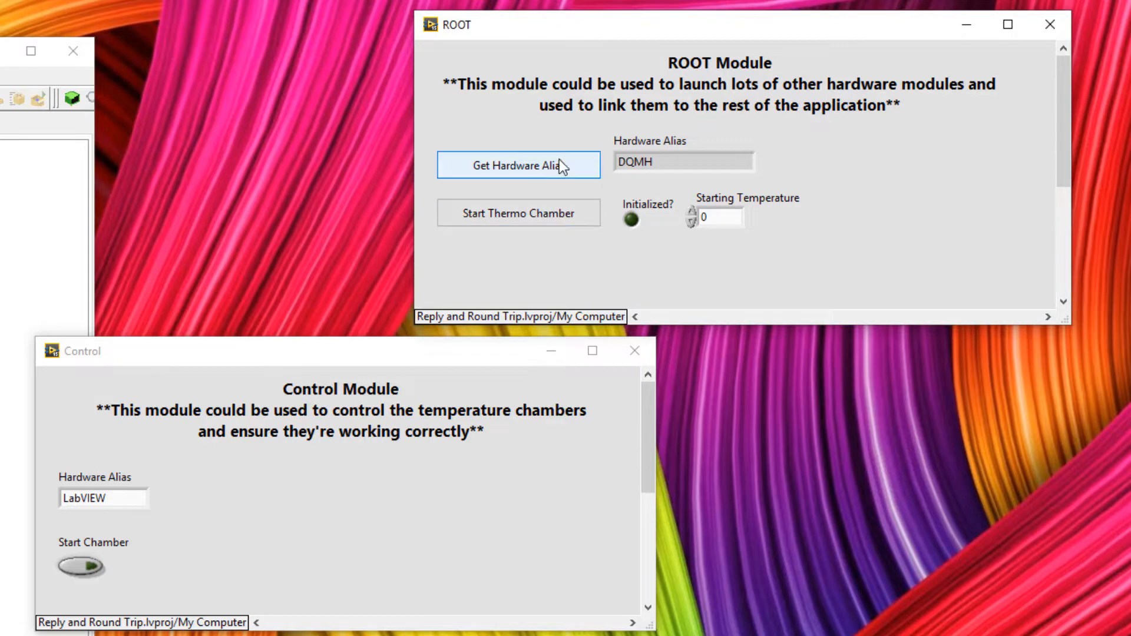
click(518, 165)
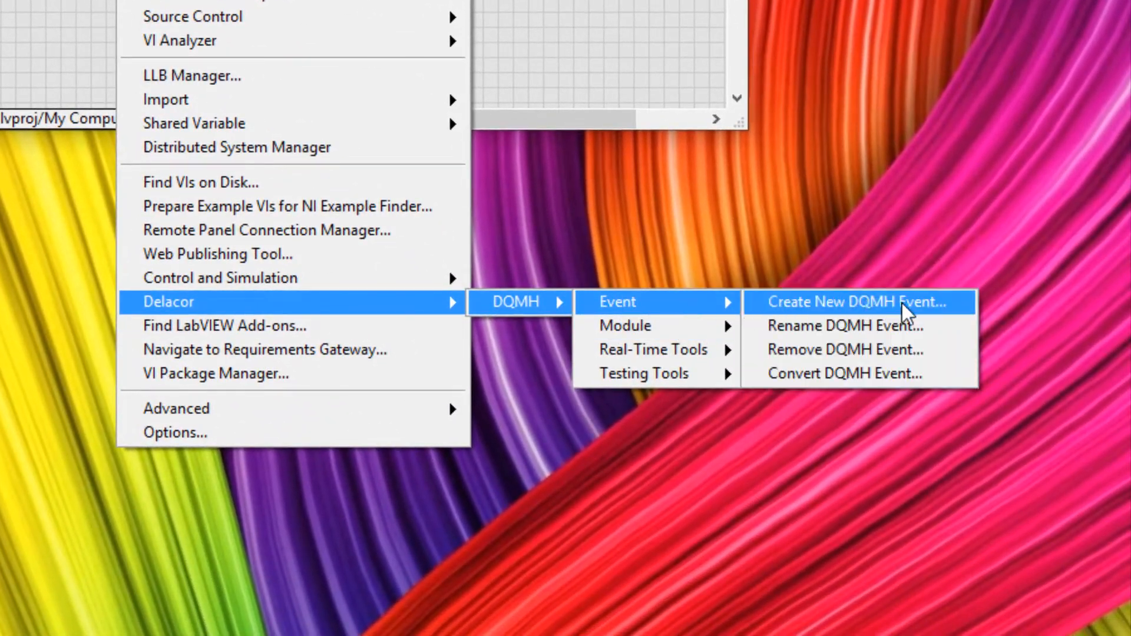
- Start a new DQMH event for Control.lvlib of type Request and Wait for Reply
click(850, 301)
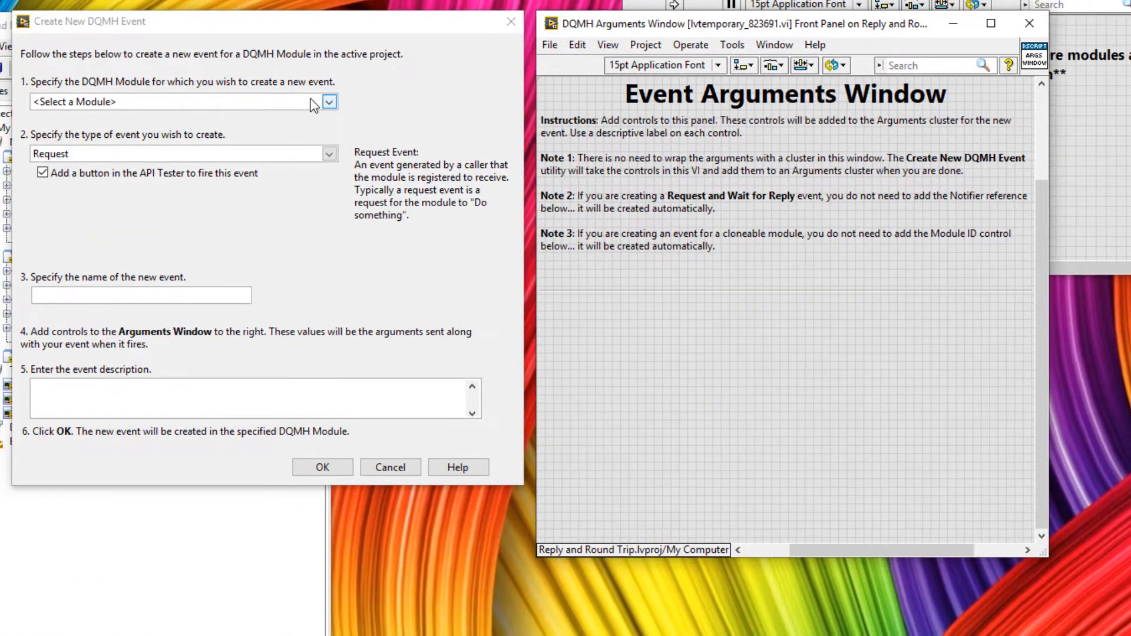
click(328, 101)
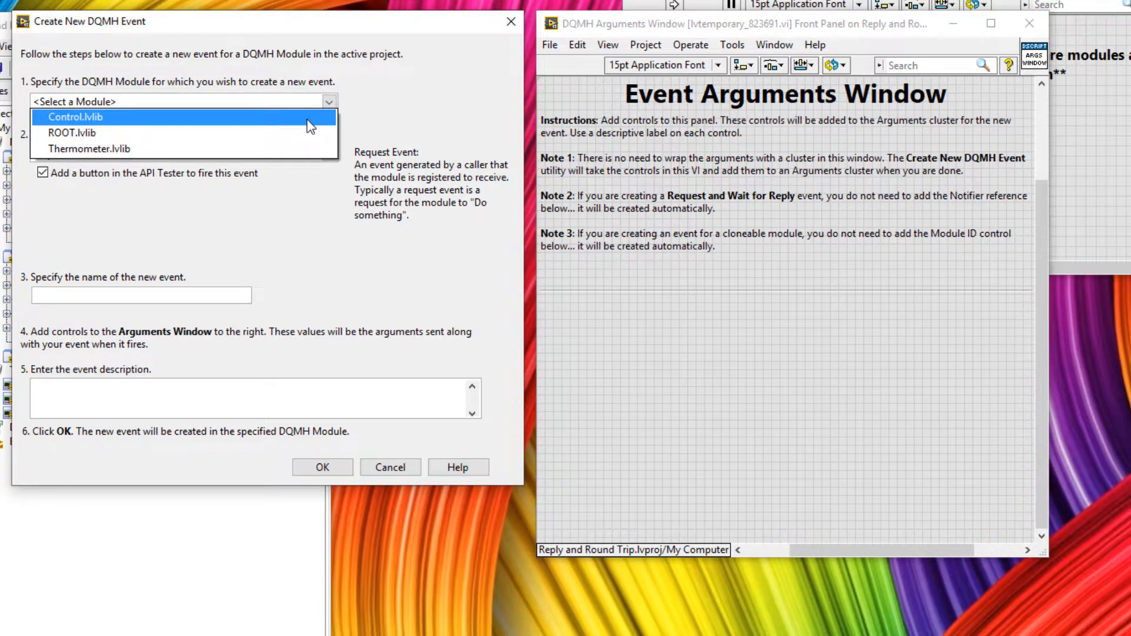
click(74, 117)
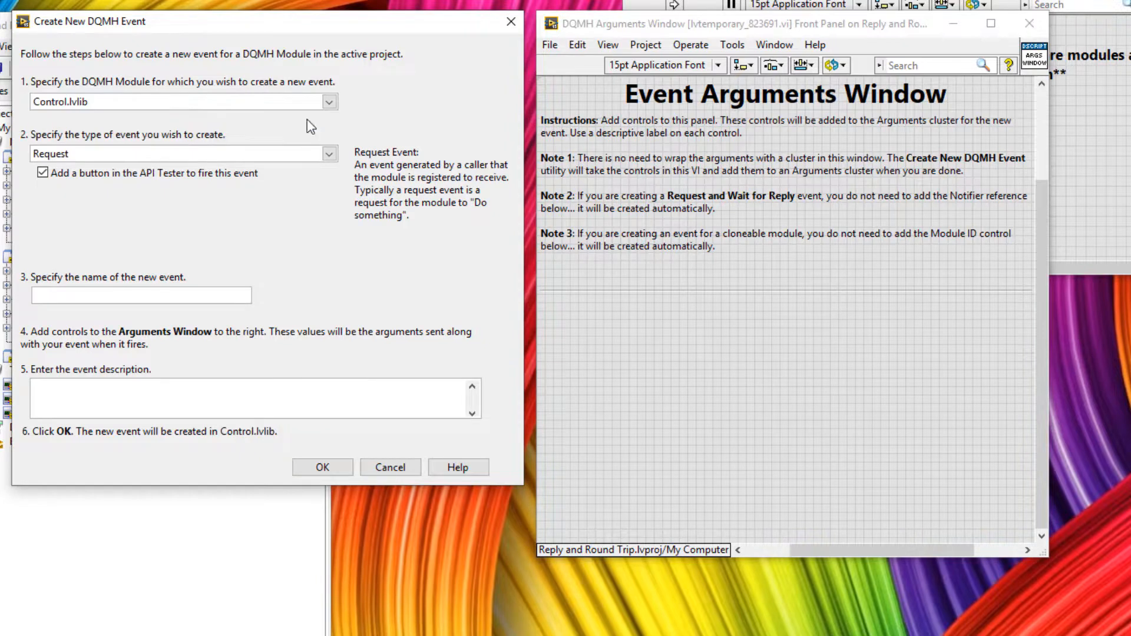
click(181, 153)
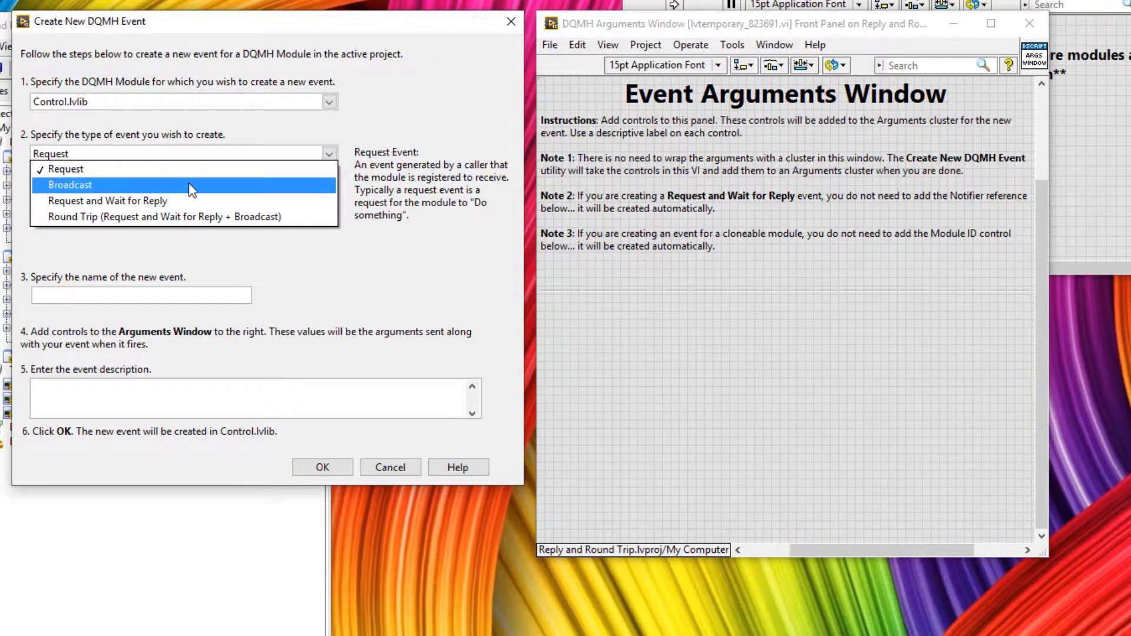
click(107, 201)
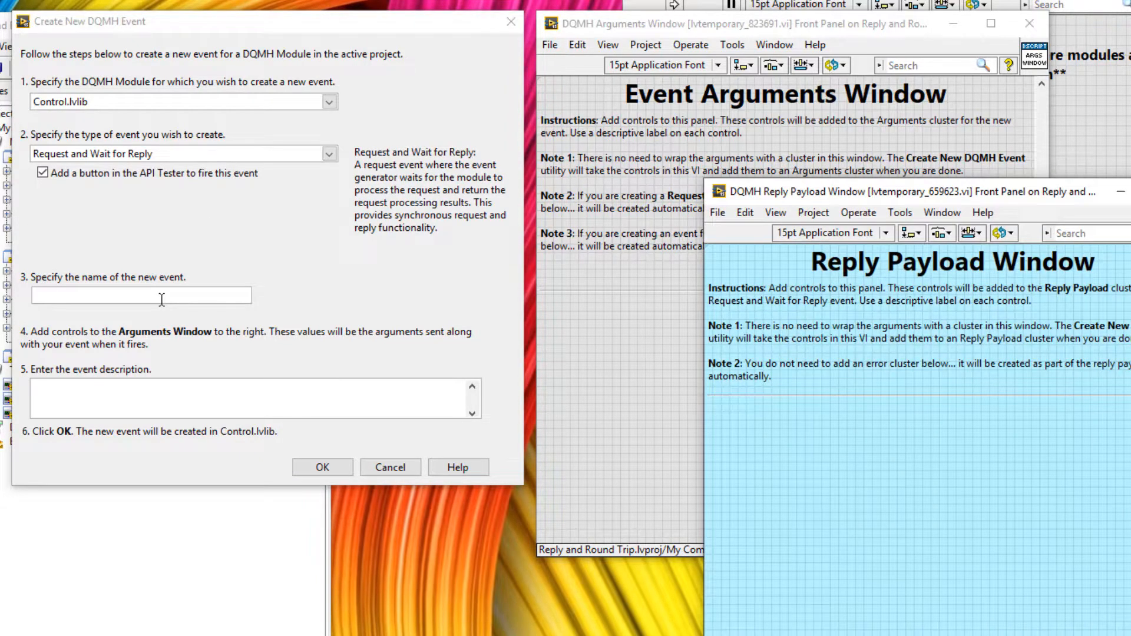
- Name the event Get Serial Number and begin its description 'Return Serial n'
click(140, 294)
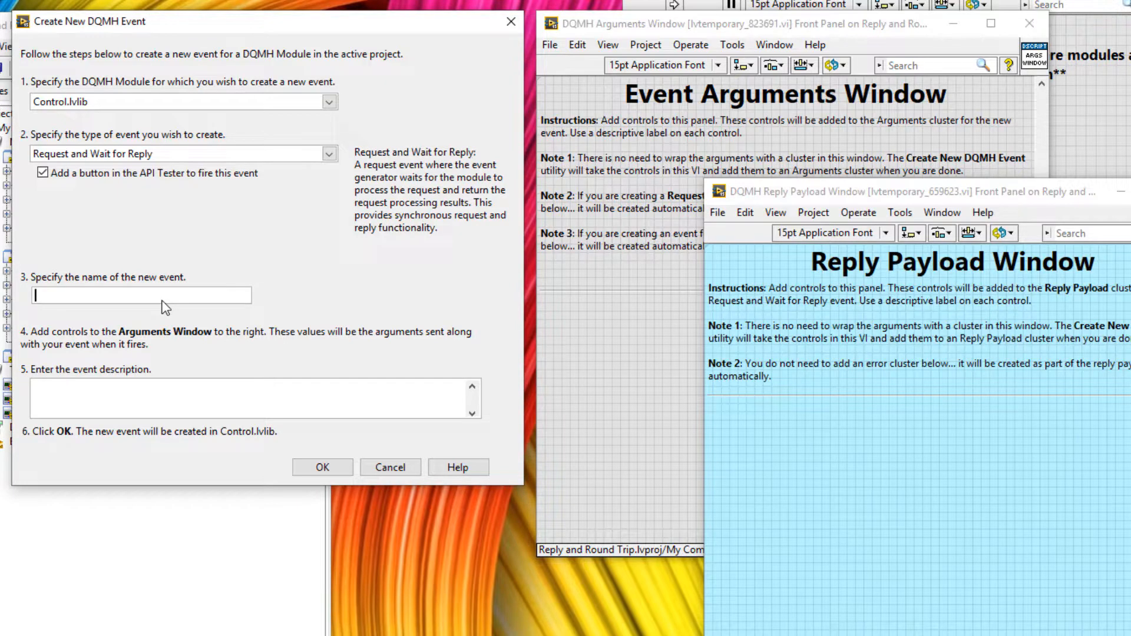
text(Get)
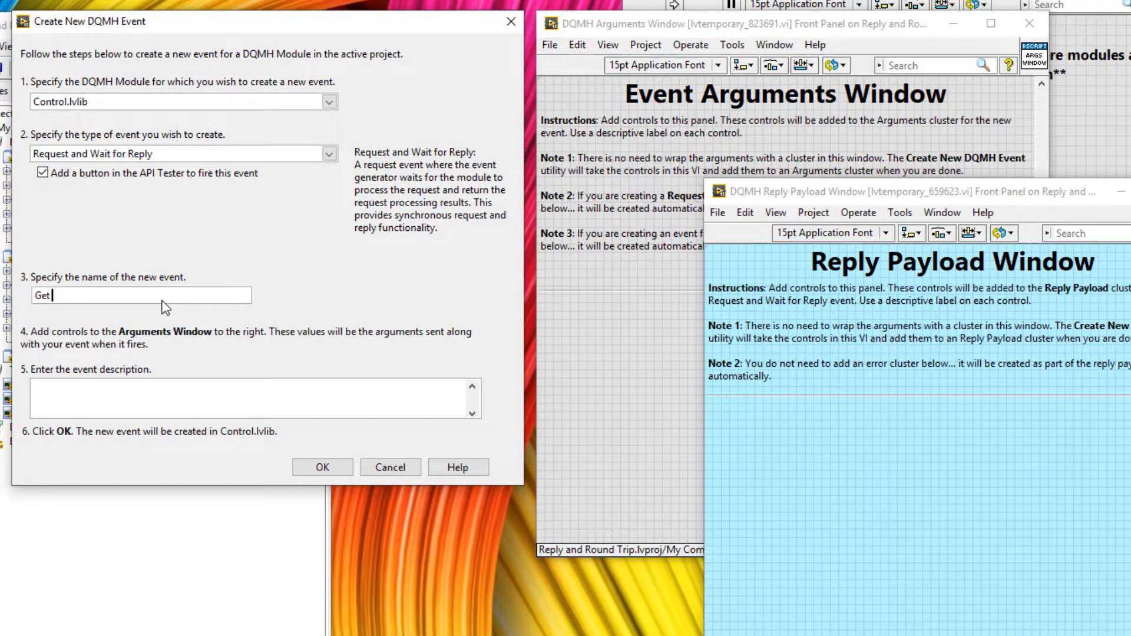
text(Serial Number)
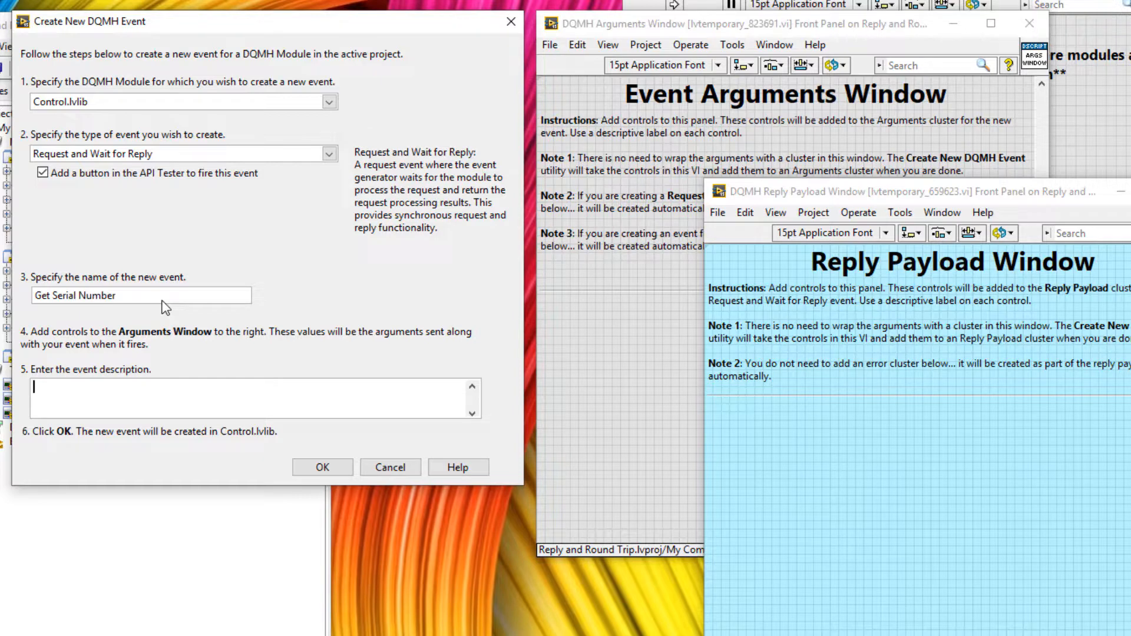
text(Return)
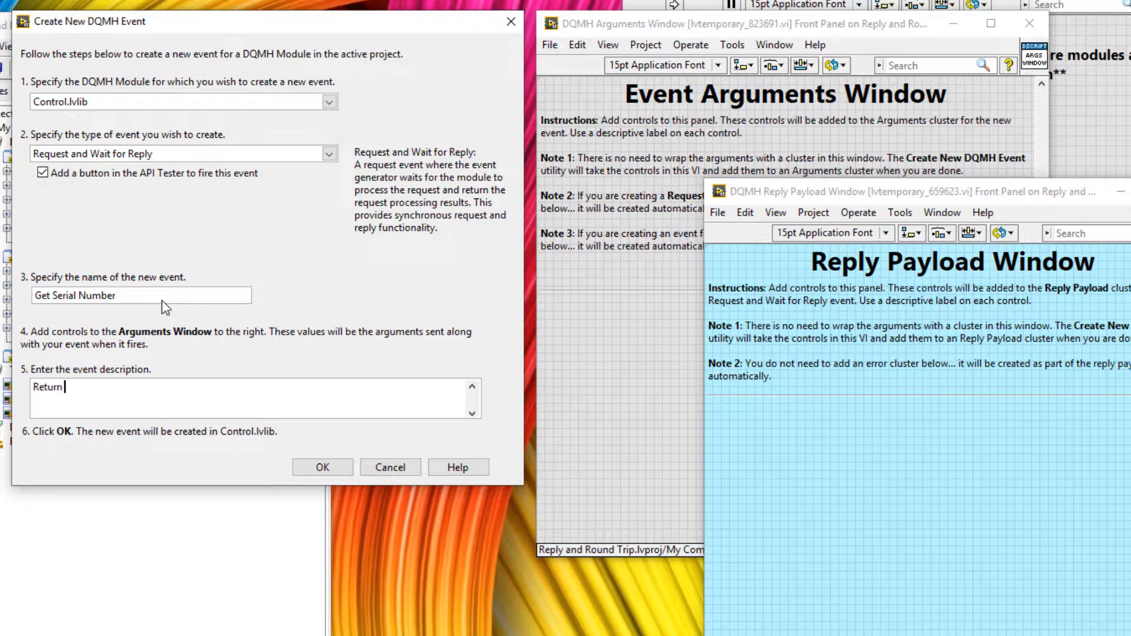
text(Serial n)
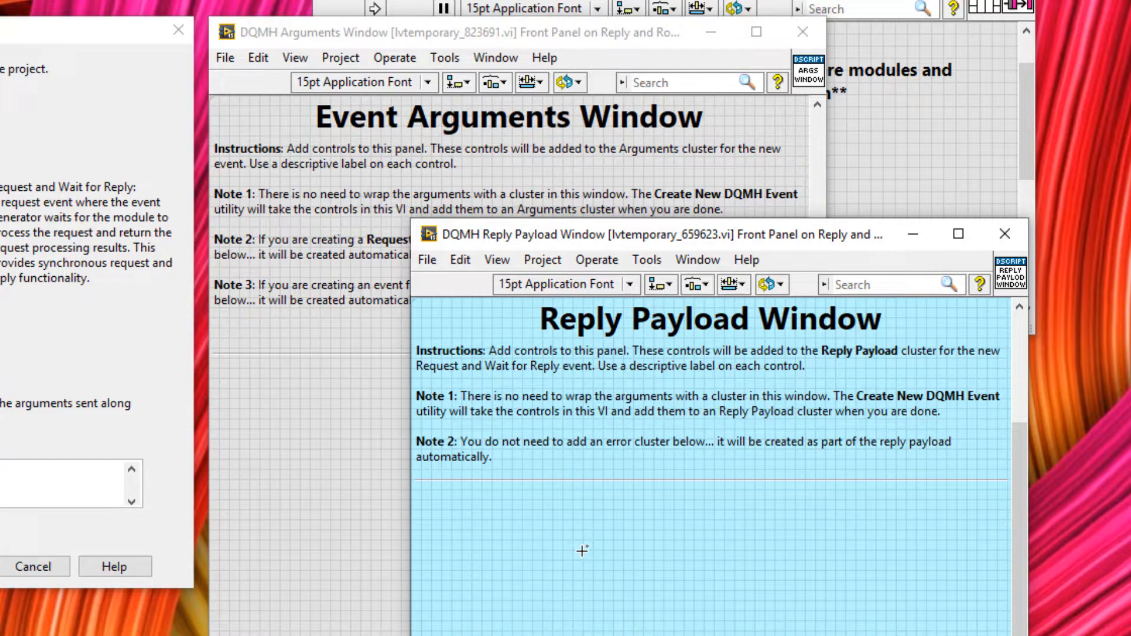
mouse_move(343, 478)
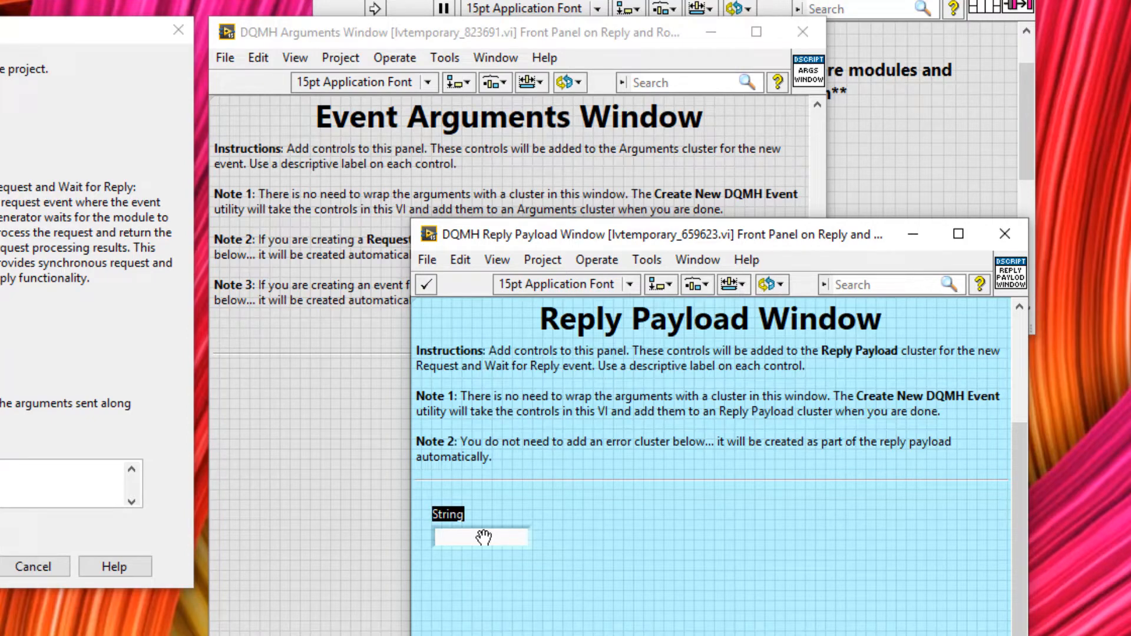
- Label the reply payload string control Serial Number
text(Serial Number)
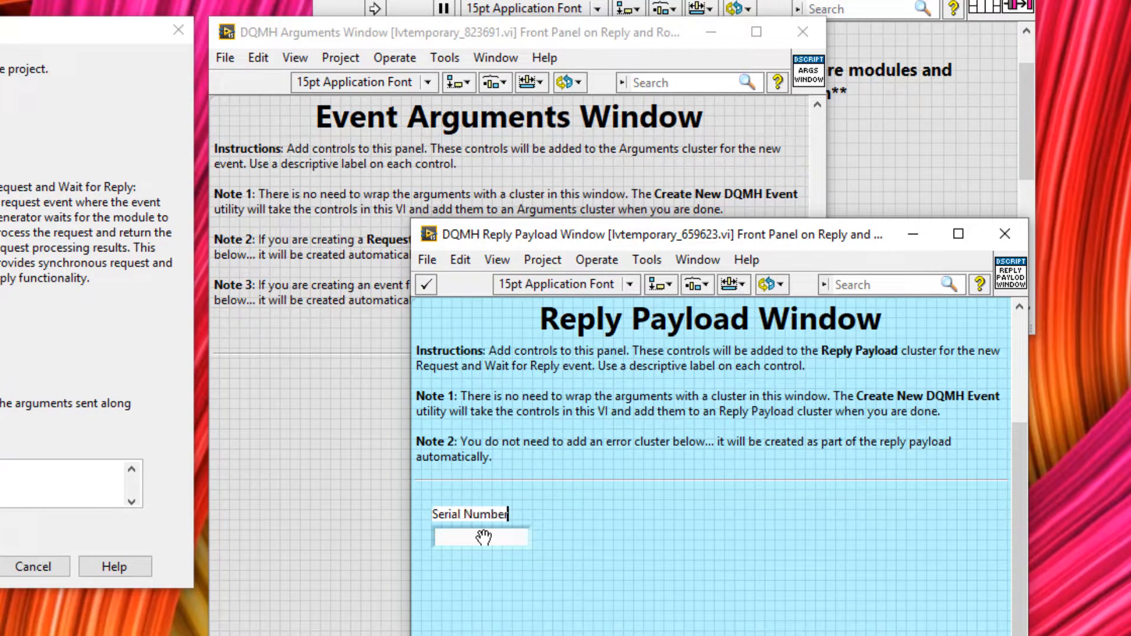
click(480, 537)
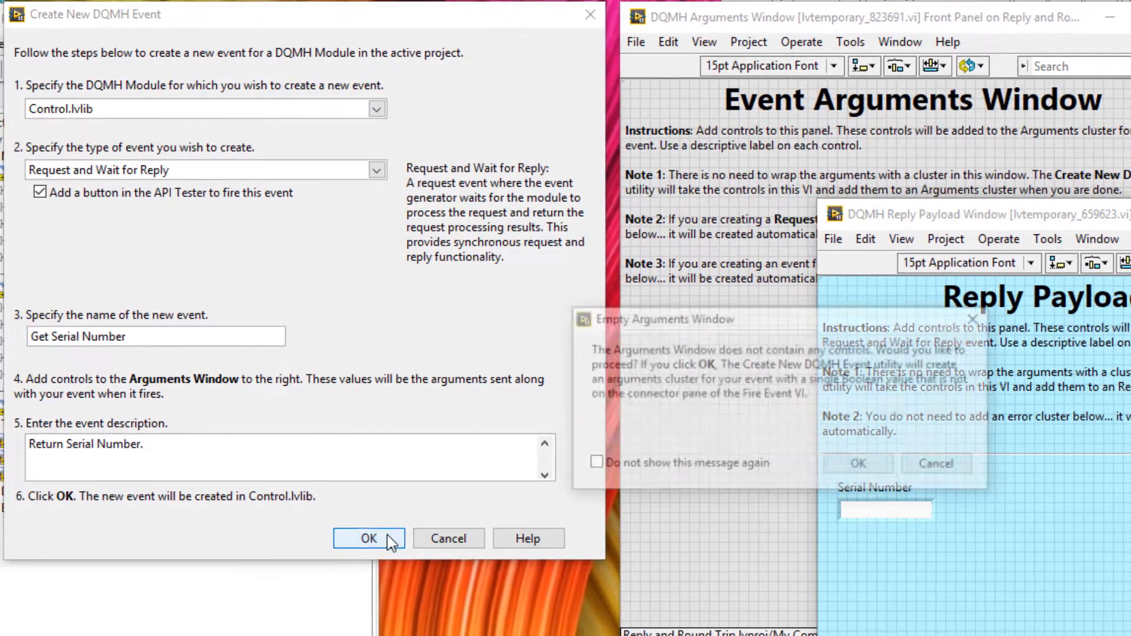
- Submit the Get Serial Number event definition, accepting the empty arguments warning
click(368, 538)
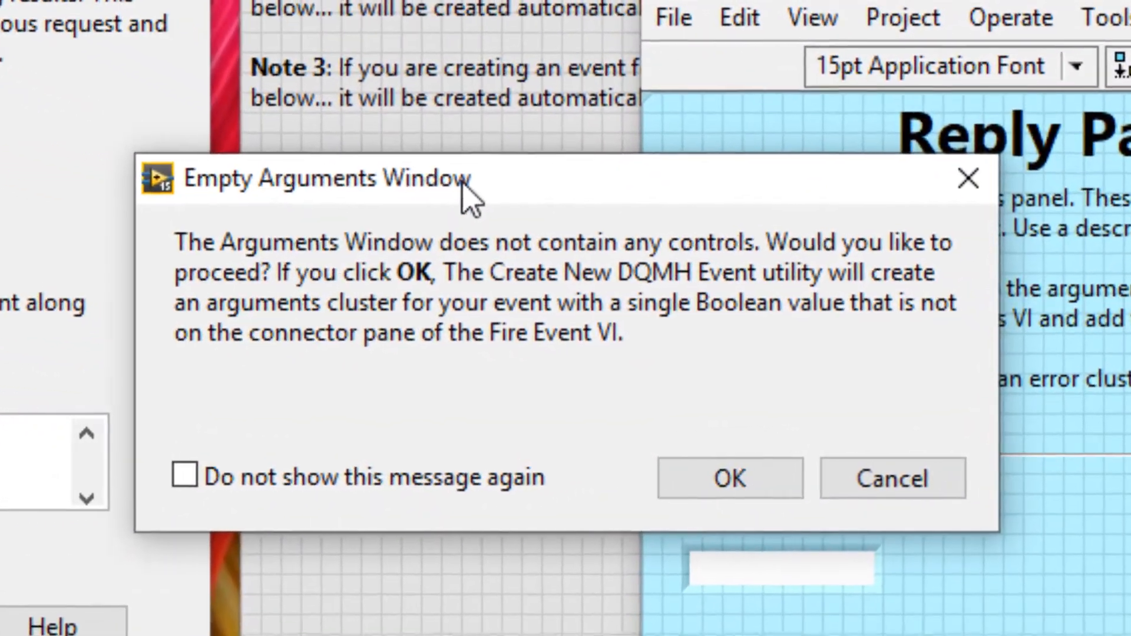
mouse_move(394, 214)
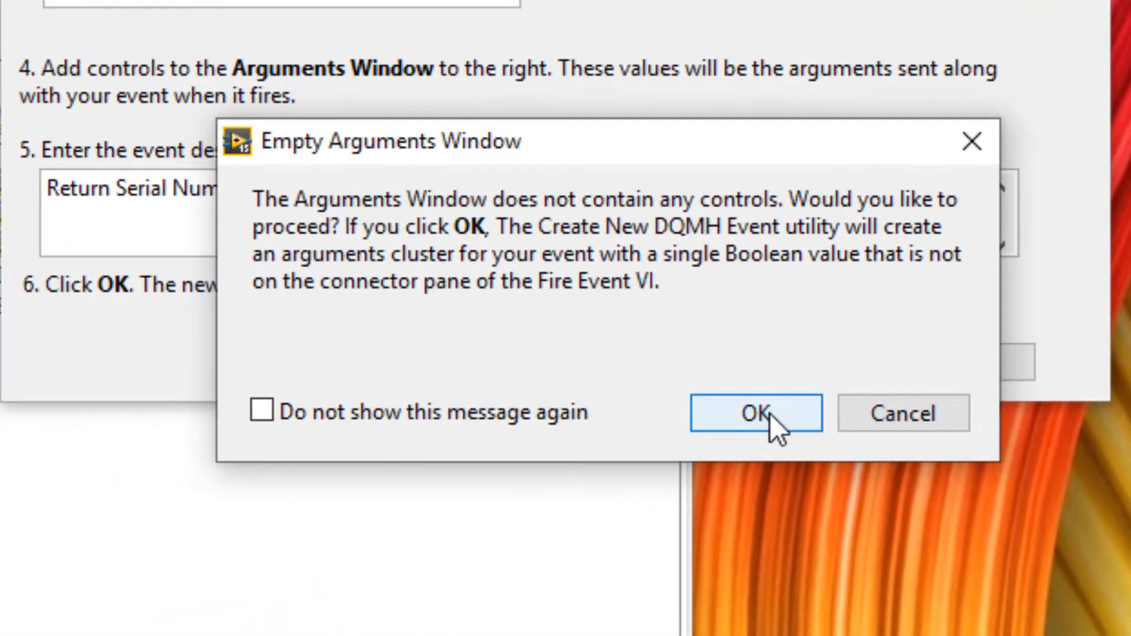
click(755, 412)
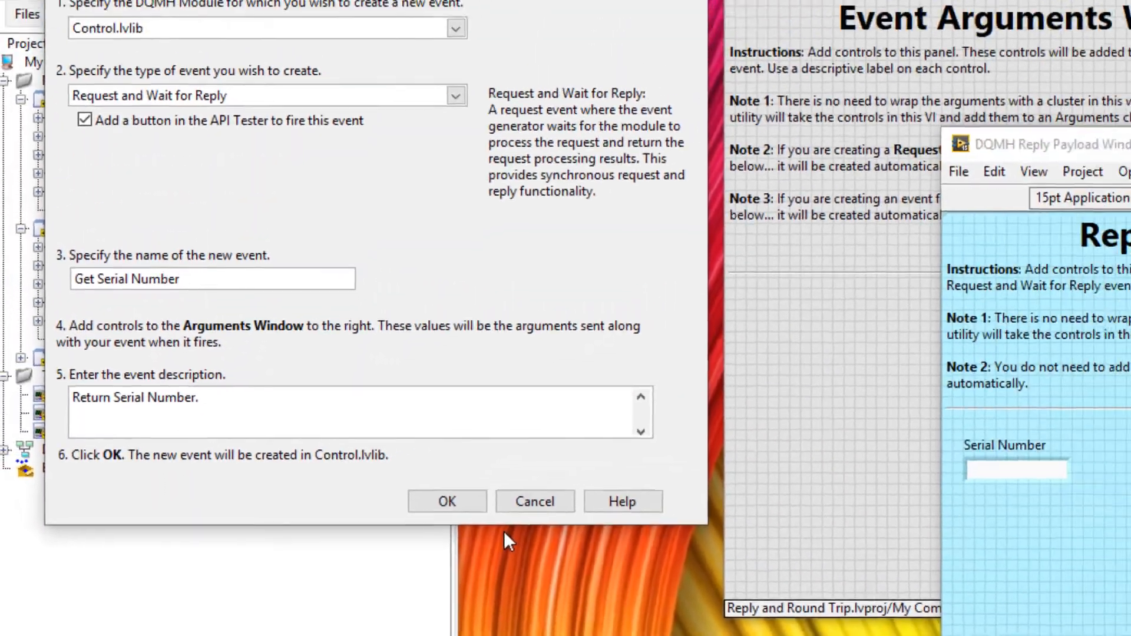
click(447, 502)
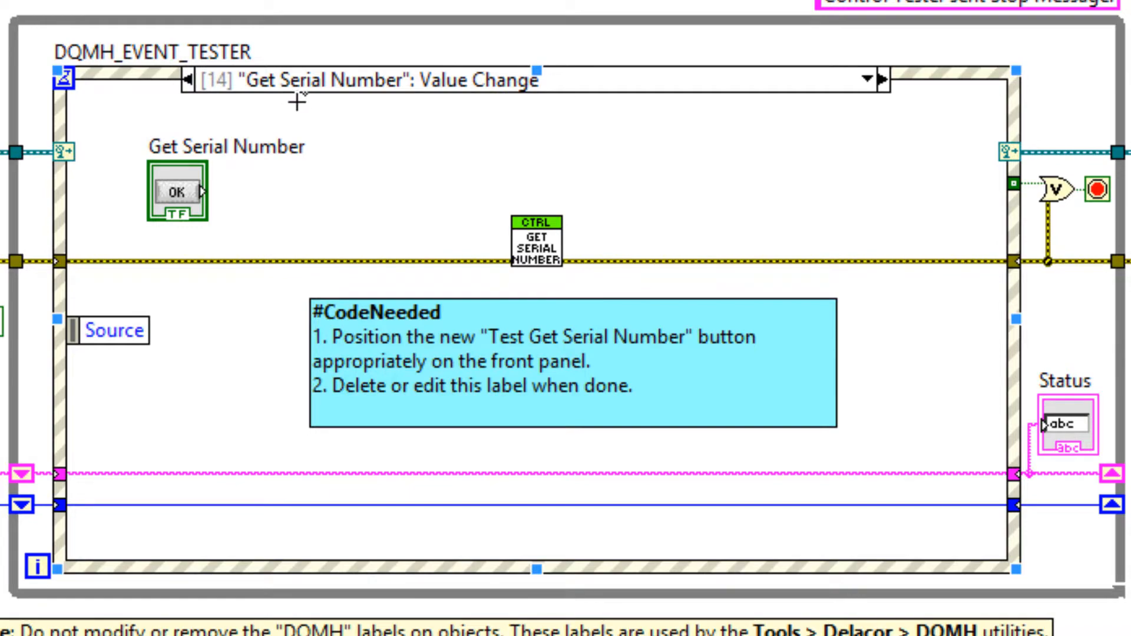
mouse_move(564, 191)
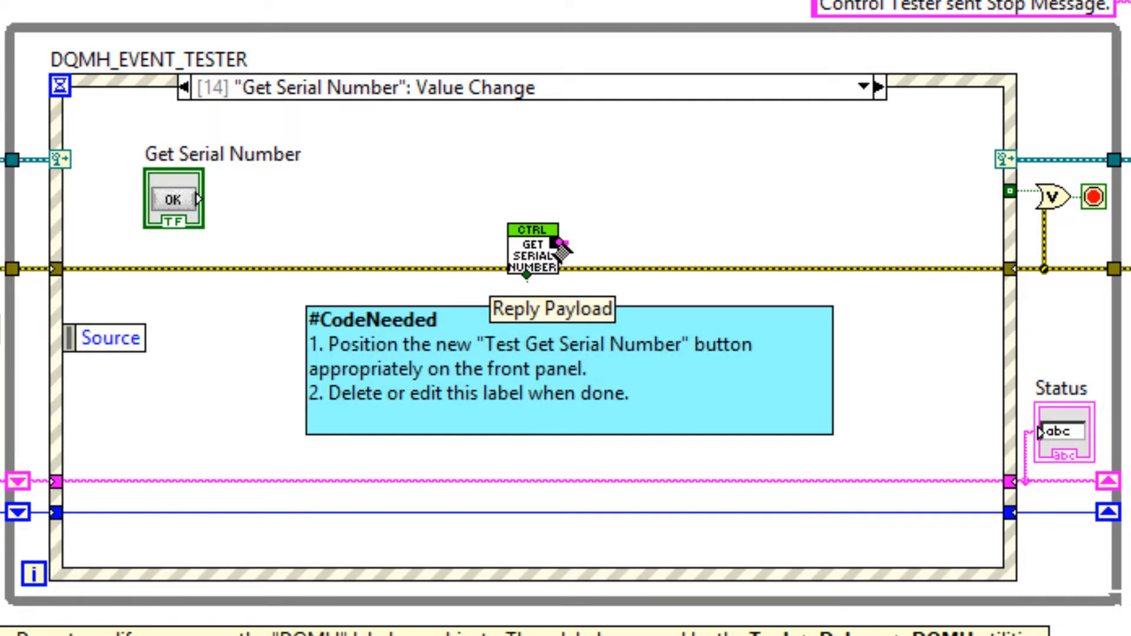
- Unbundle Serial Number and error from the reply payload and tidy its wire
right_click(562, 259)
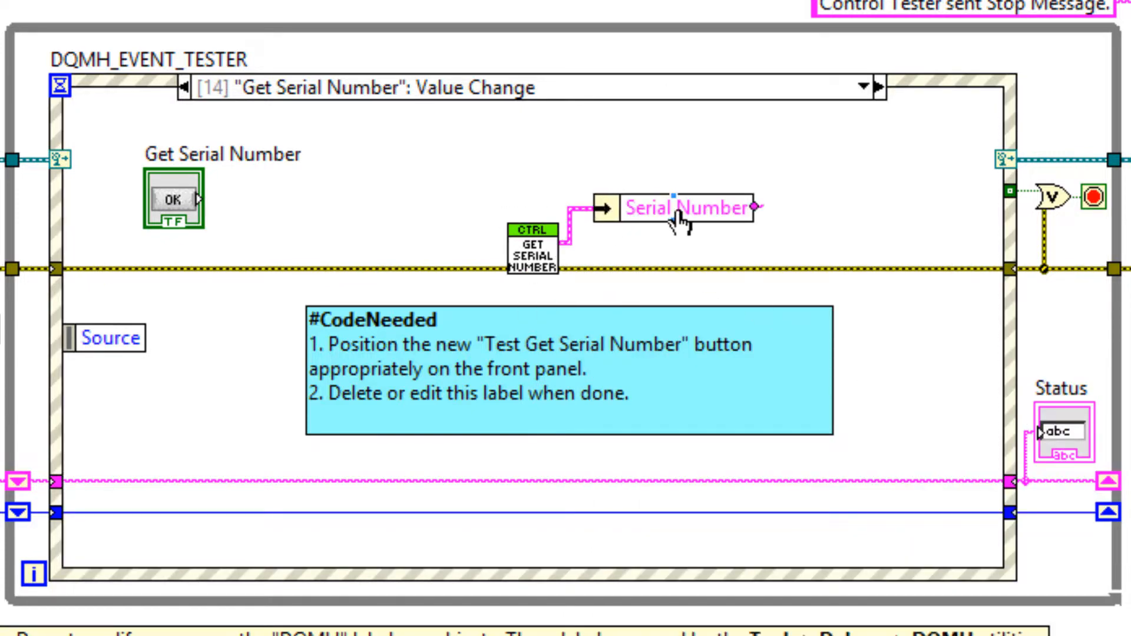
mouse_move(674, 221)
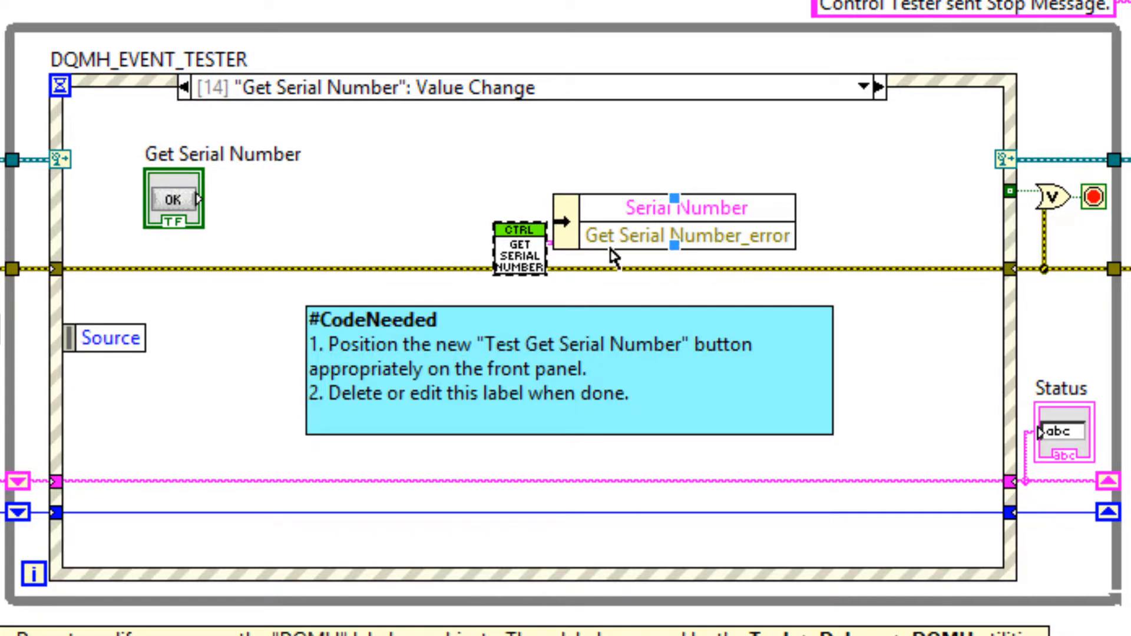
right_click(548, 238)
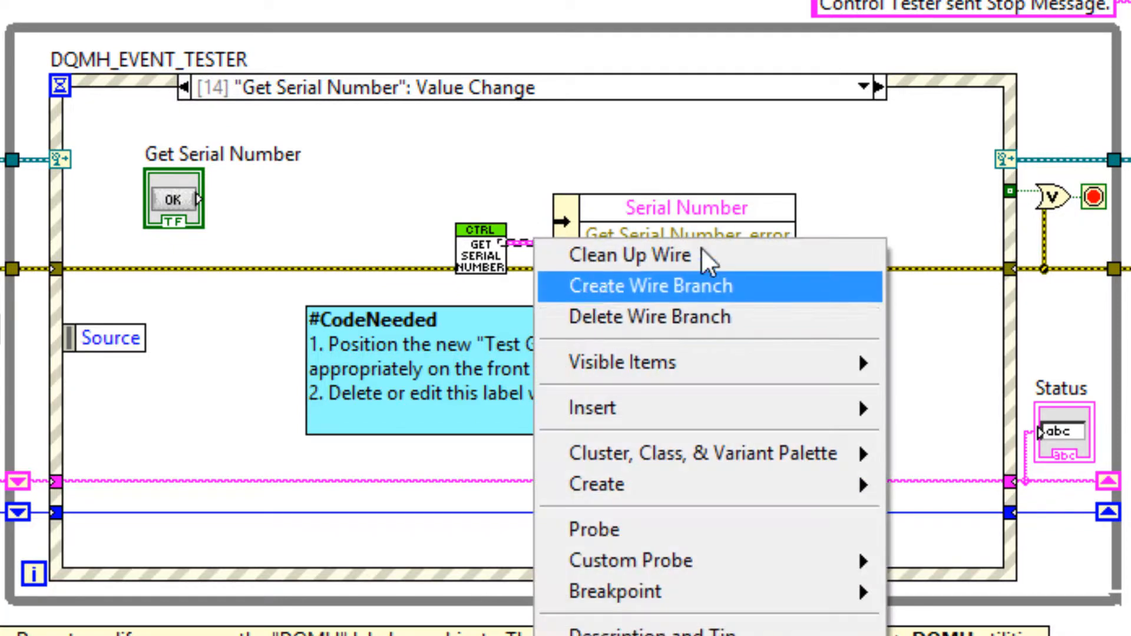
click(646, 285)
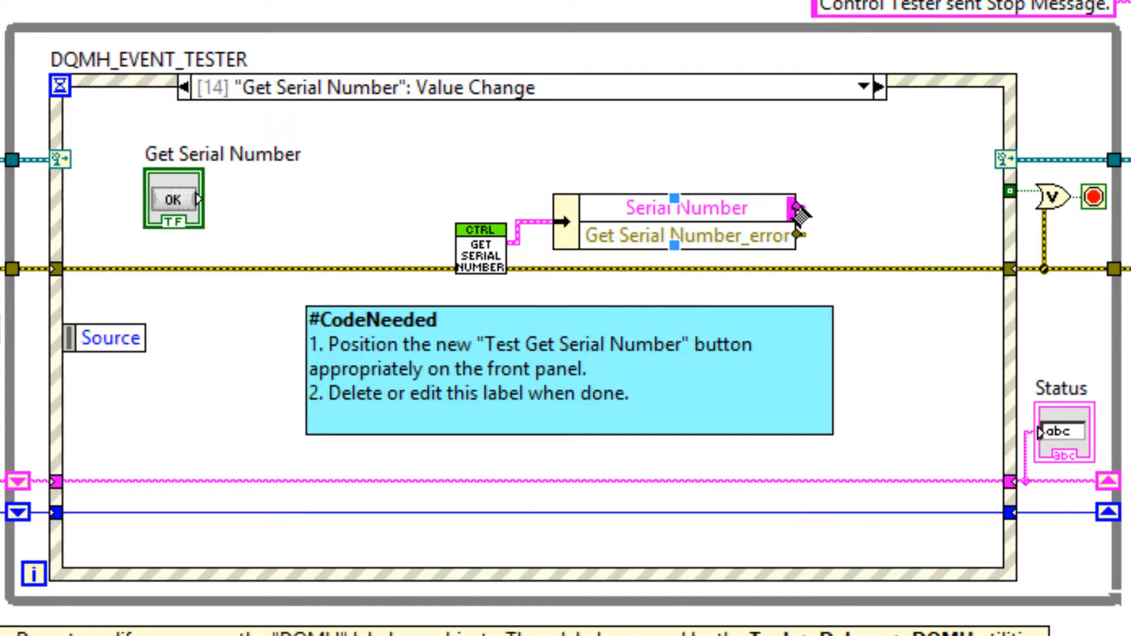
right_click(793, 210)
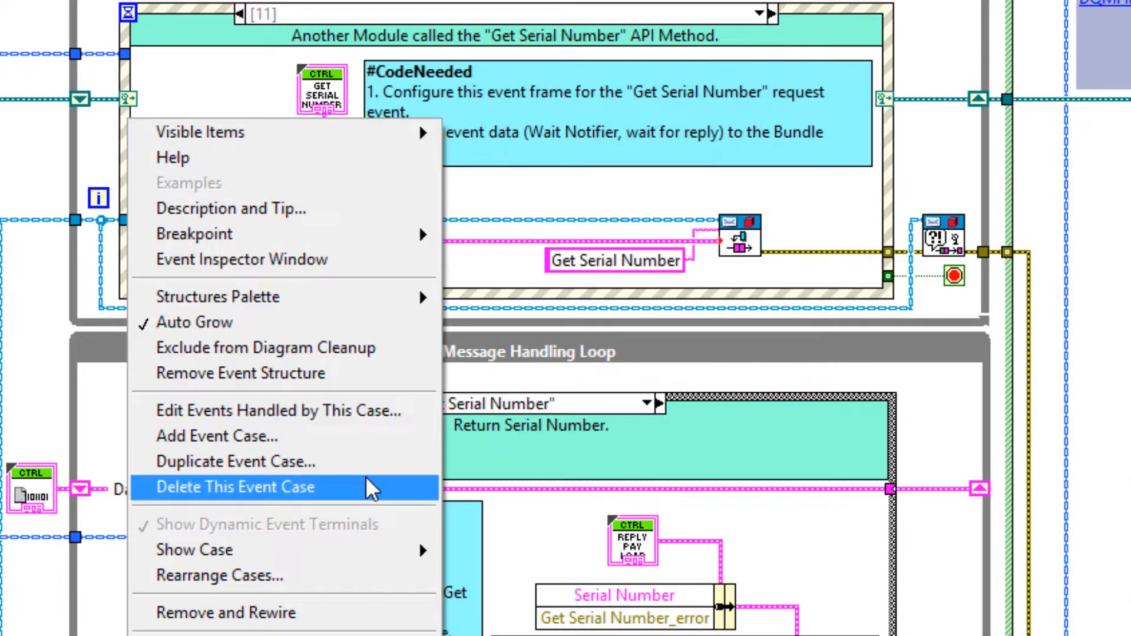
- Accept Get Serial Number as the event handled by this case
click(278, 410)
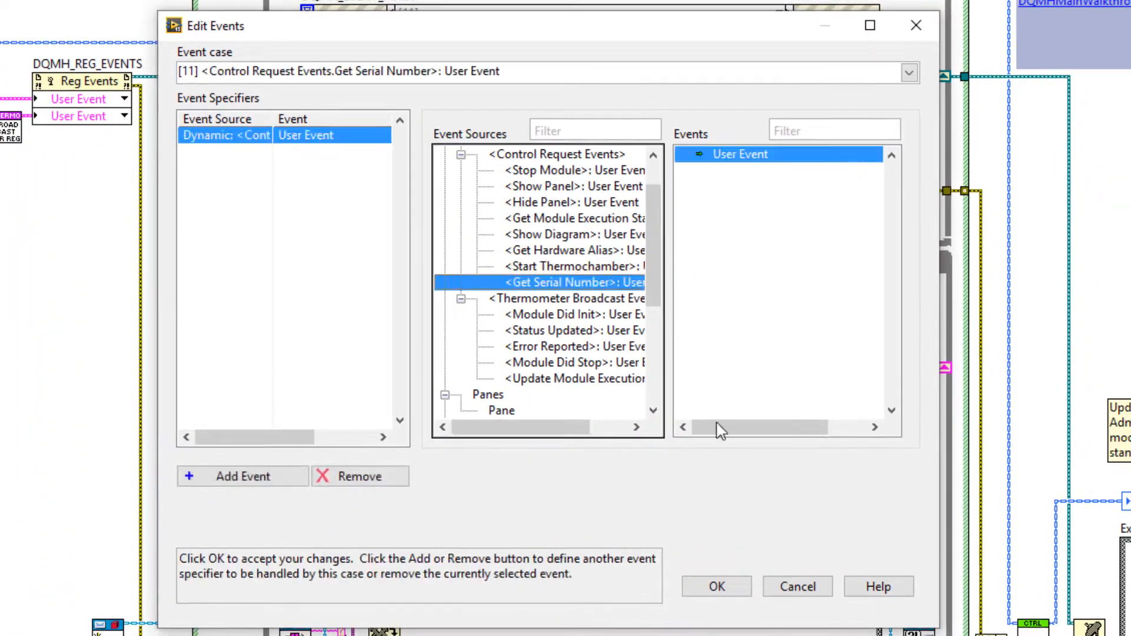
click(715, 586)
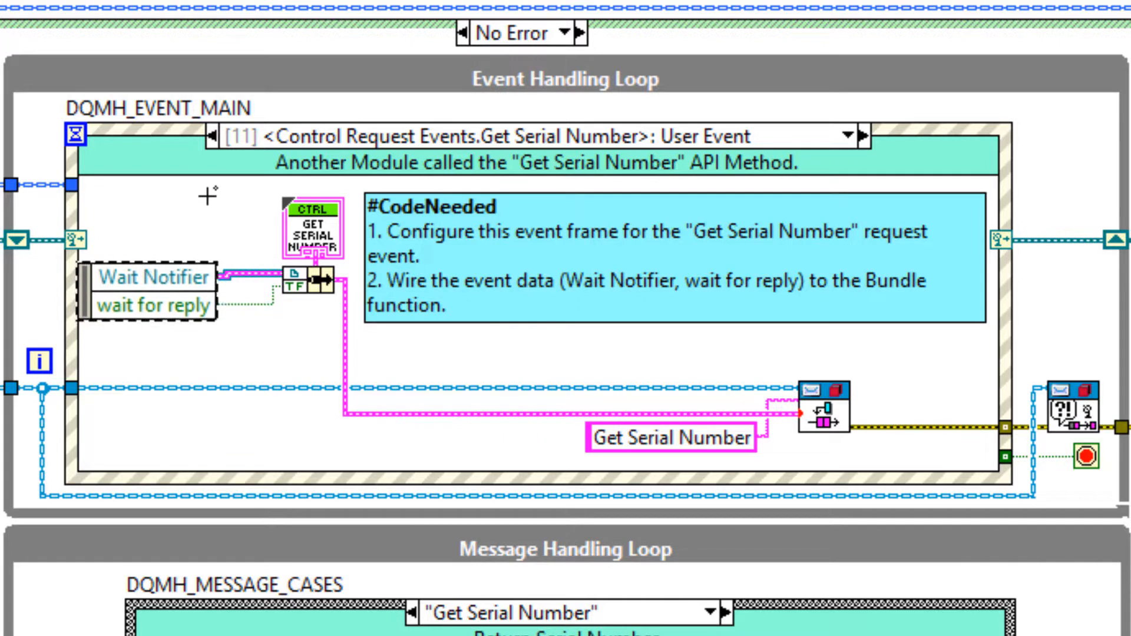
scroll(down, 3)
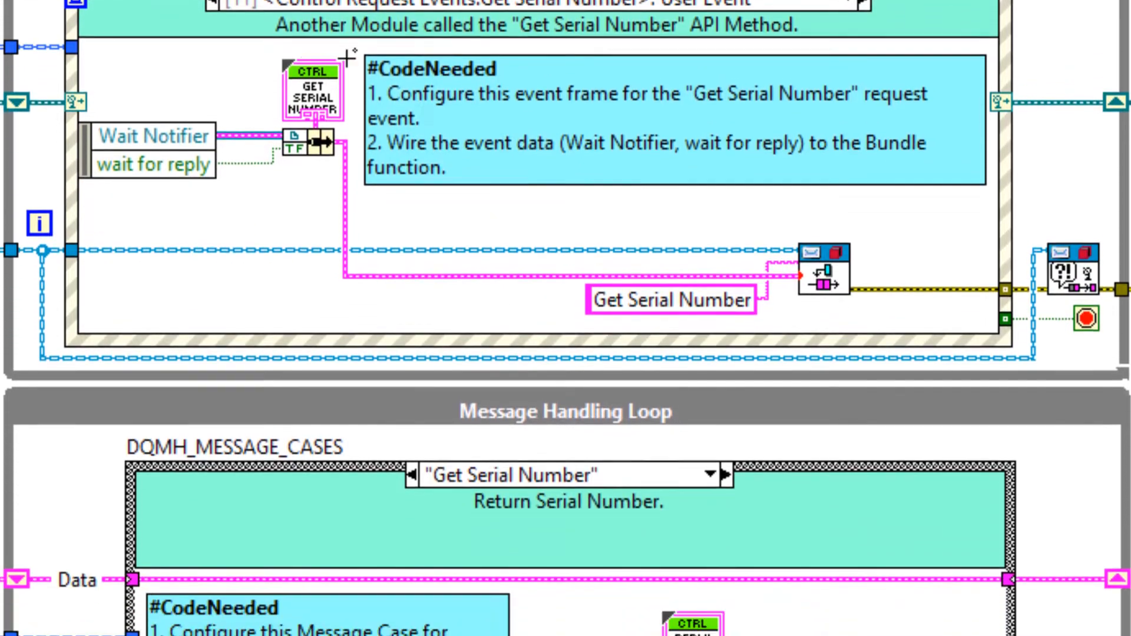
scroll(down, 3)
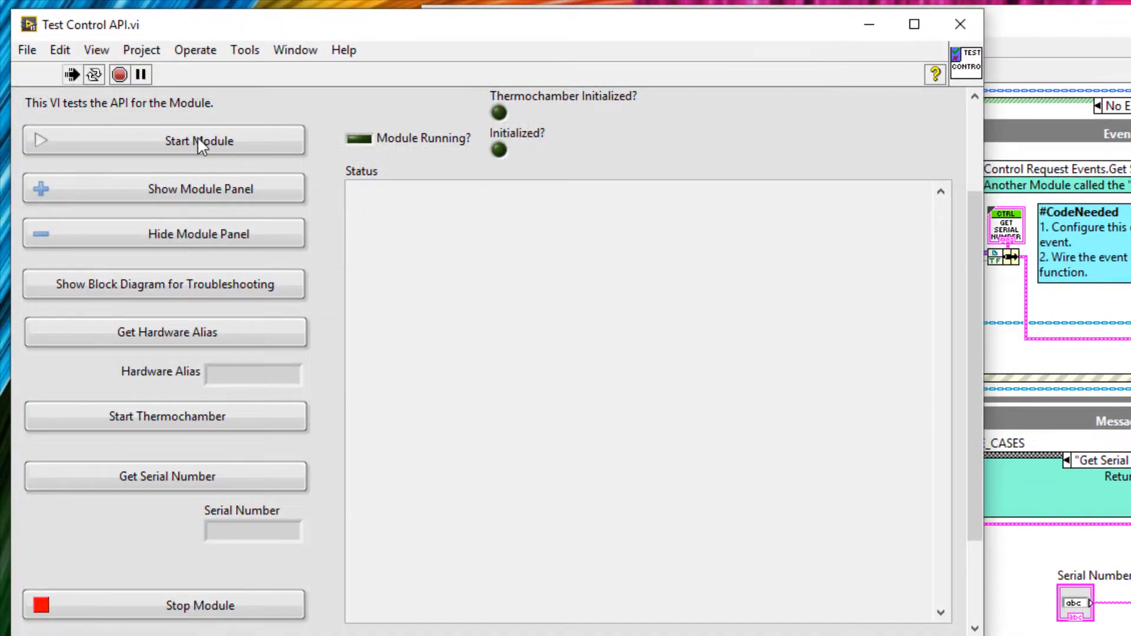
- Start Control from the tester, enter serial 132, and request the serial number
click(199, 140)
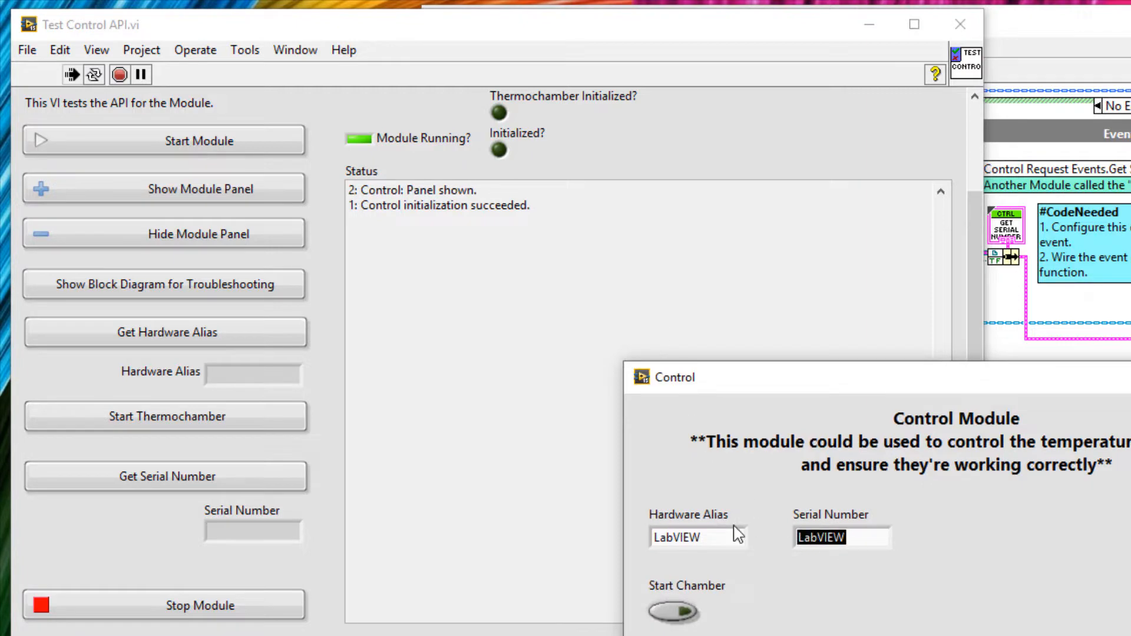
text(132ABC)
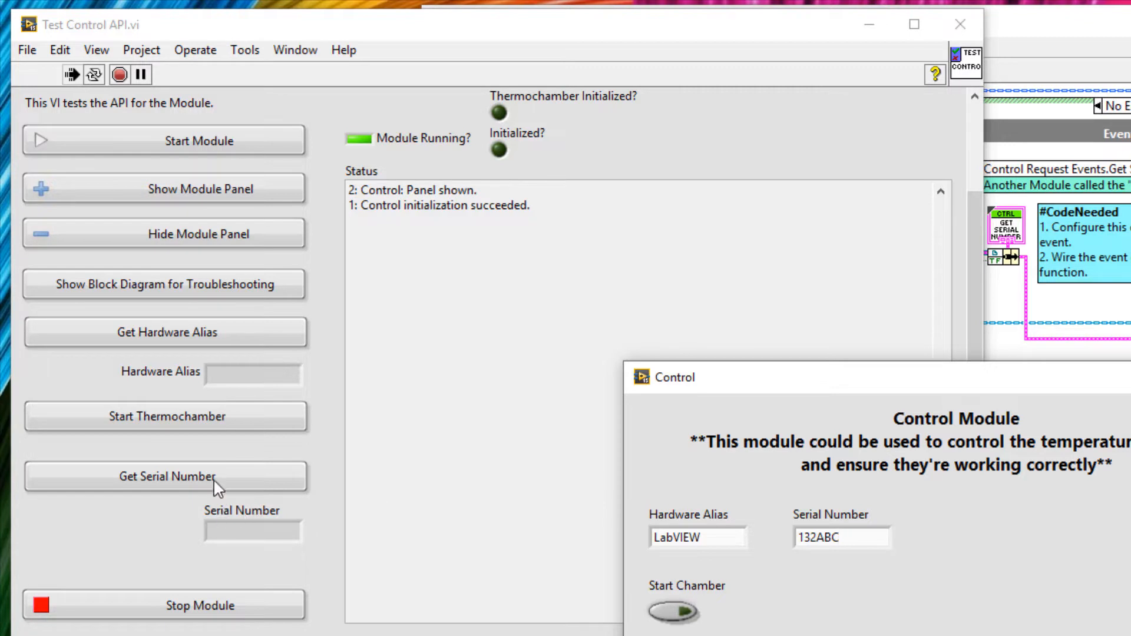
click(166, 476)
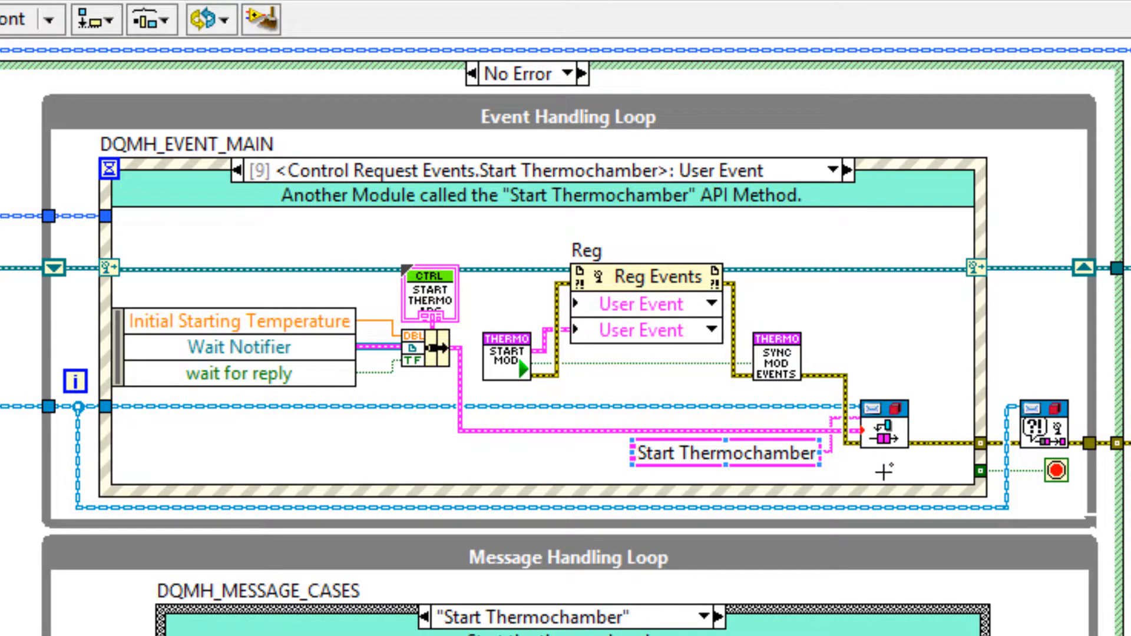
- Scroll through Control Main's Start Thermochamber event and message cases
scroll(down, 3)
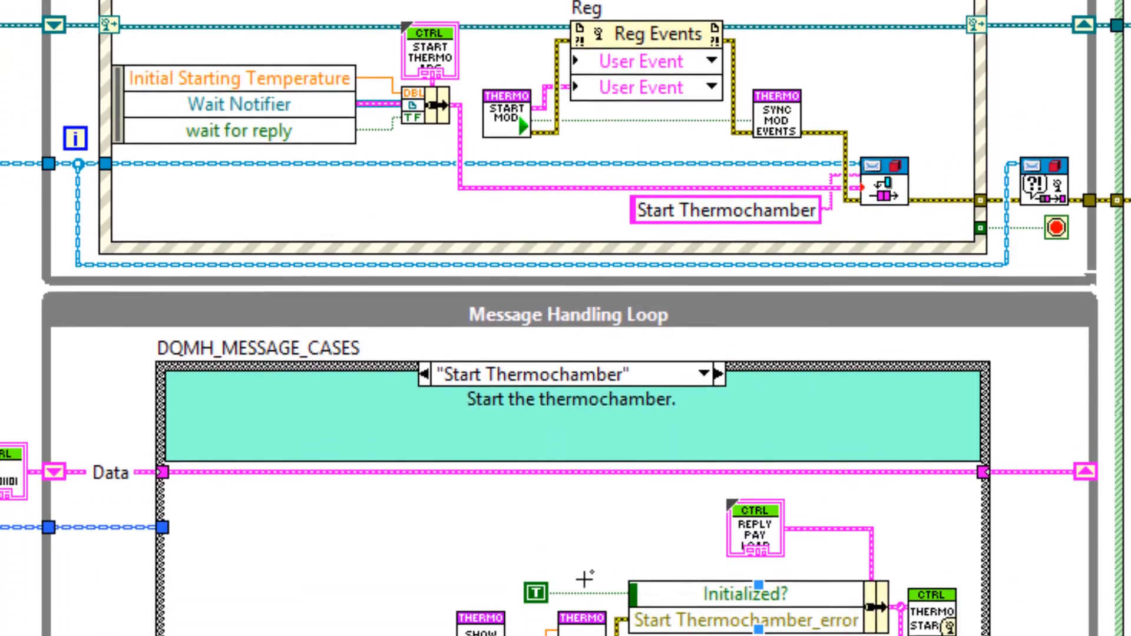
scroll(down, 3)
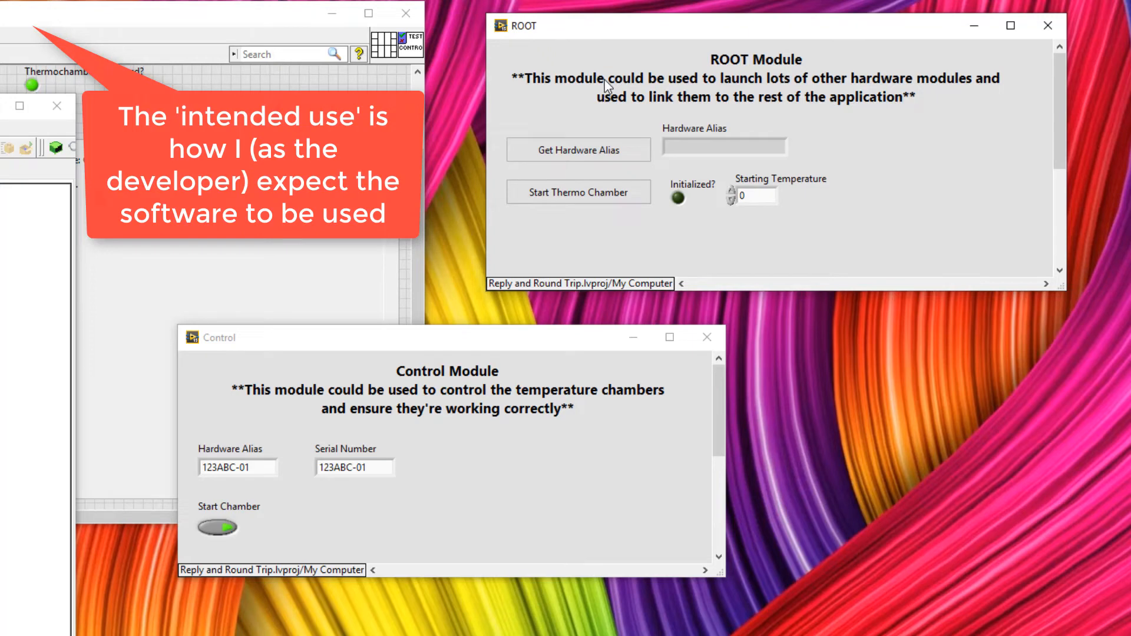
- Start the thermochamber from ROOT's Start Thermo Chamber button, then from Control's Start Chamber
click(578, 192)
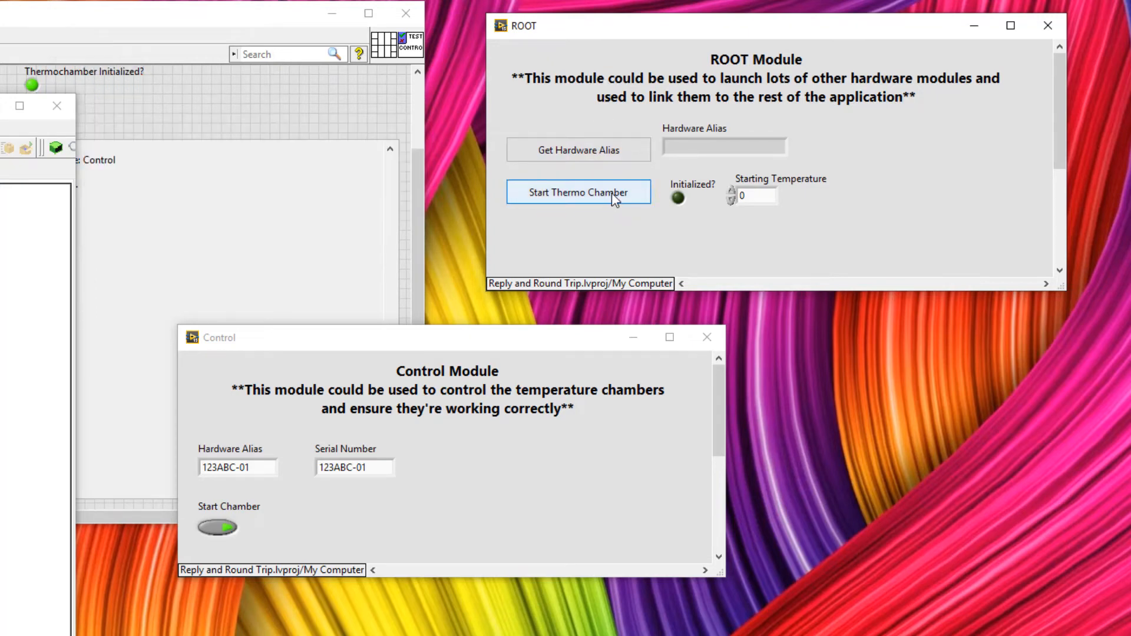
click(577, 192)
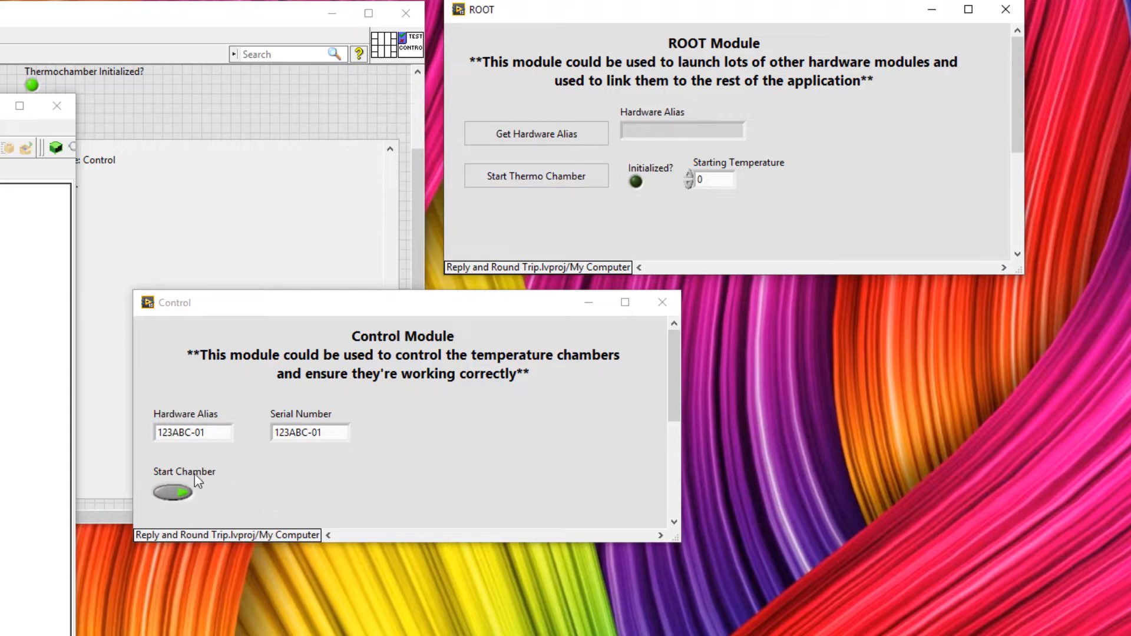
click(172, 492)
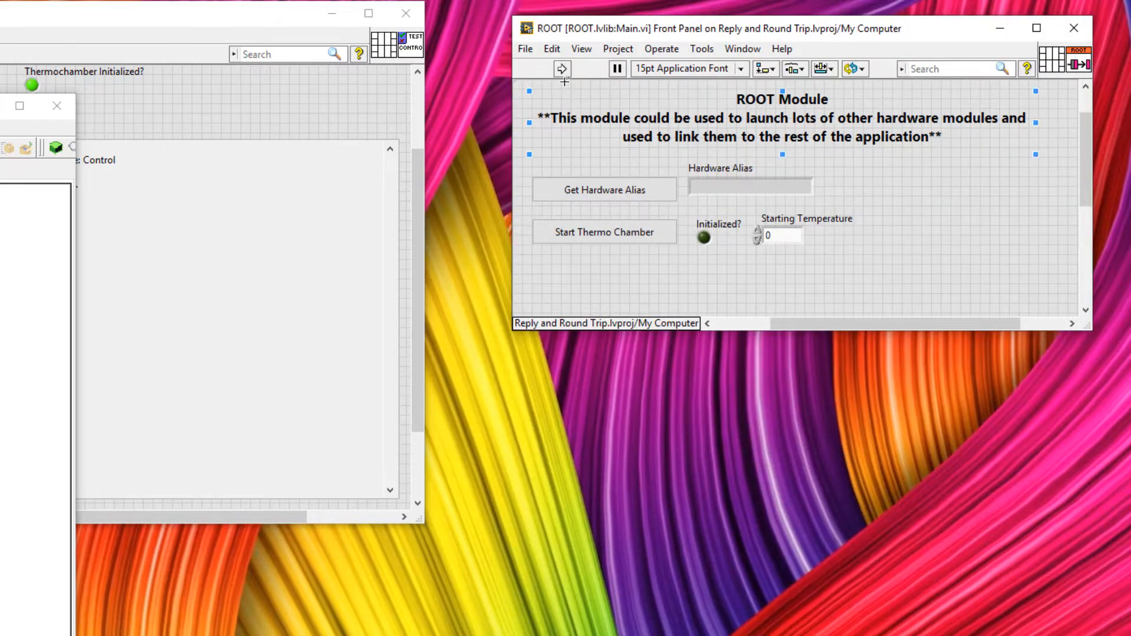
mouse_move(562, 69)
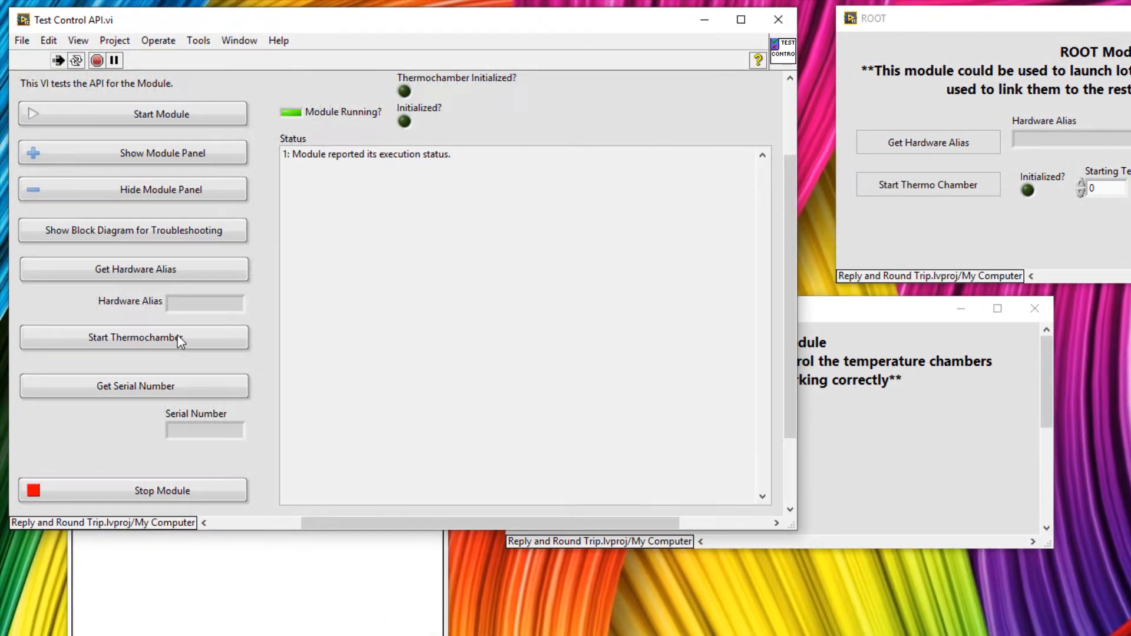
mouse_move(201, 349)
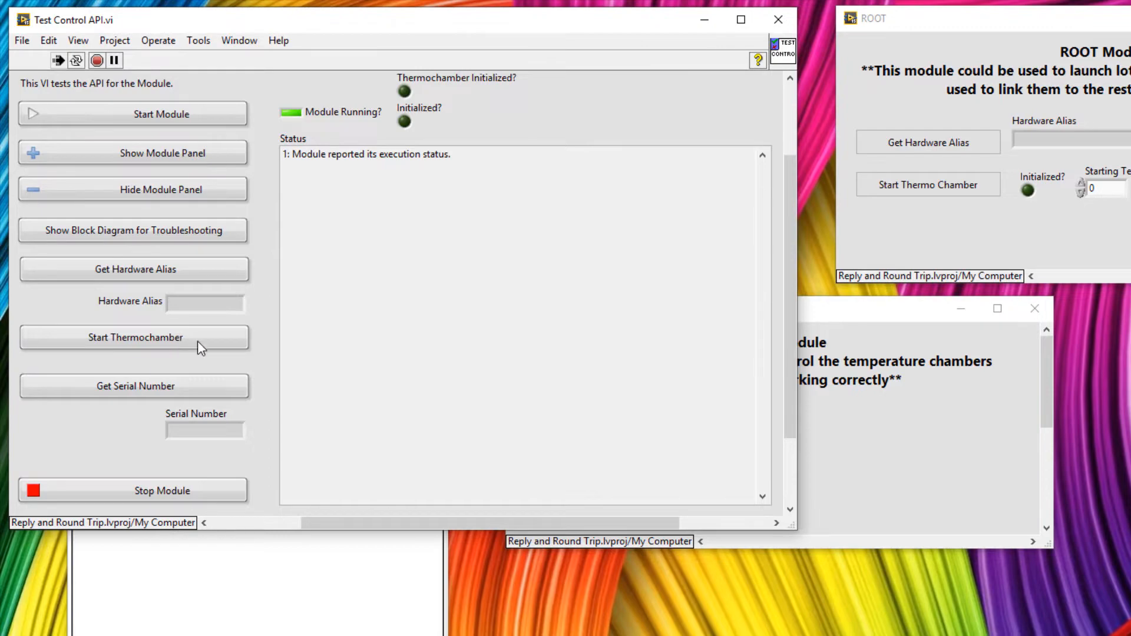
- Start the thermochamber from Test Control API.vi and stop the module so the log shows Control Did Stop
click(134, 336)
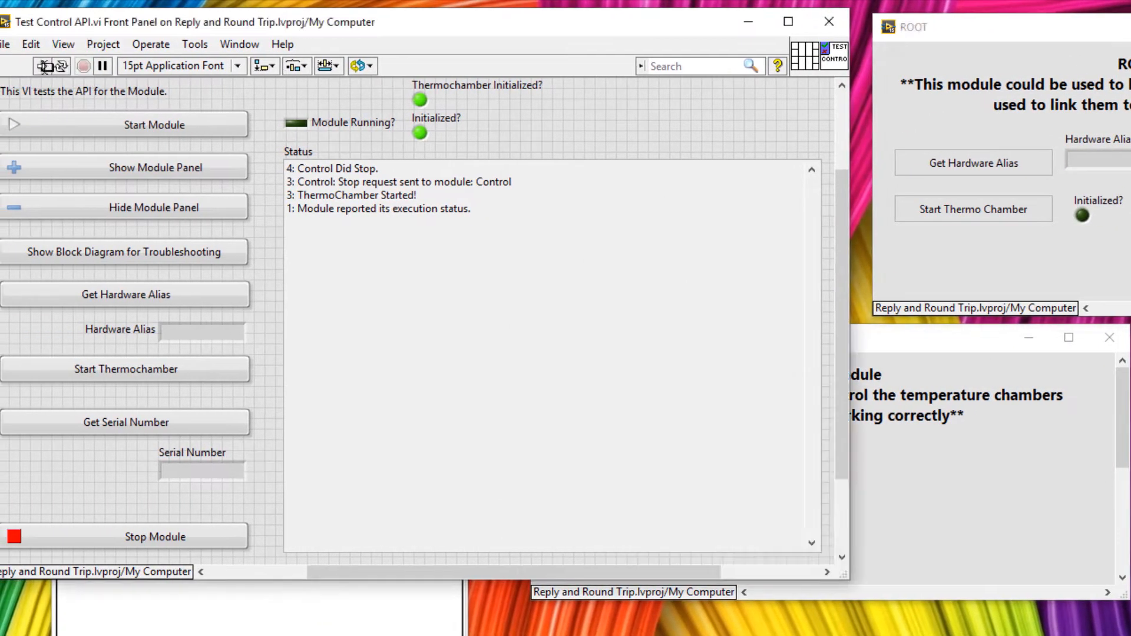
click(43, 66)
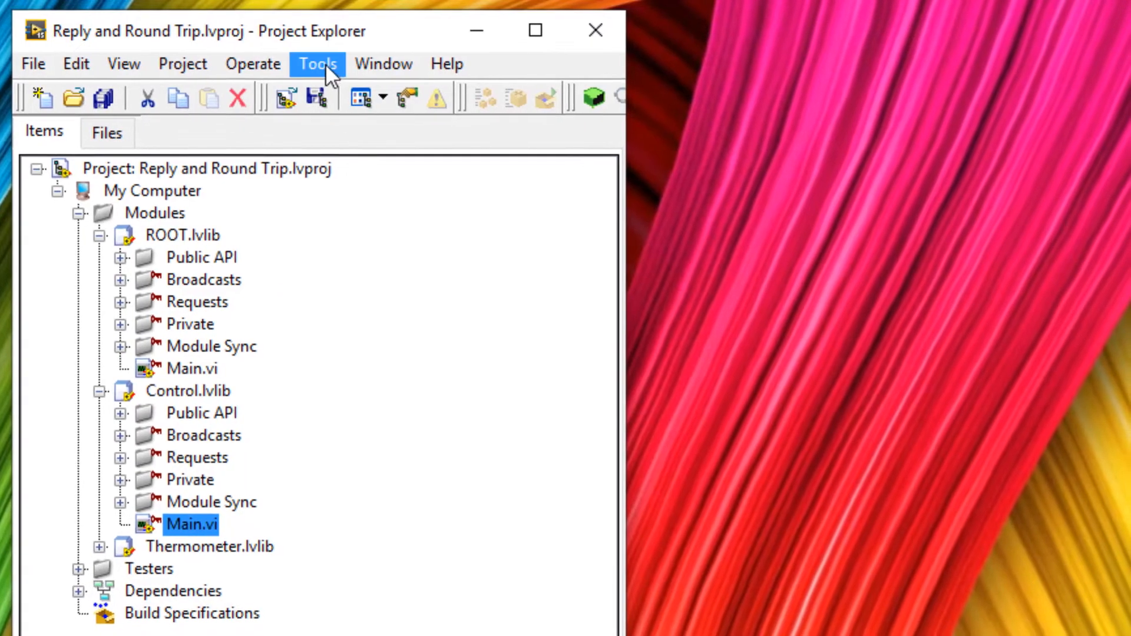
- Launch Create New DQMH Event from the Delacor tools, targeting Control.lvlib with a Round Trip event type
click(315, 63)
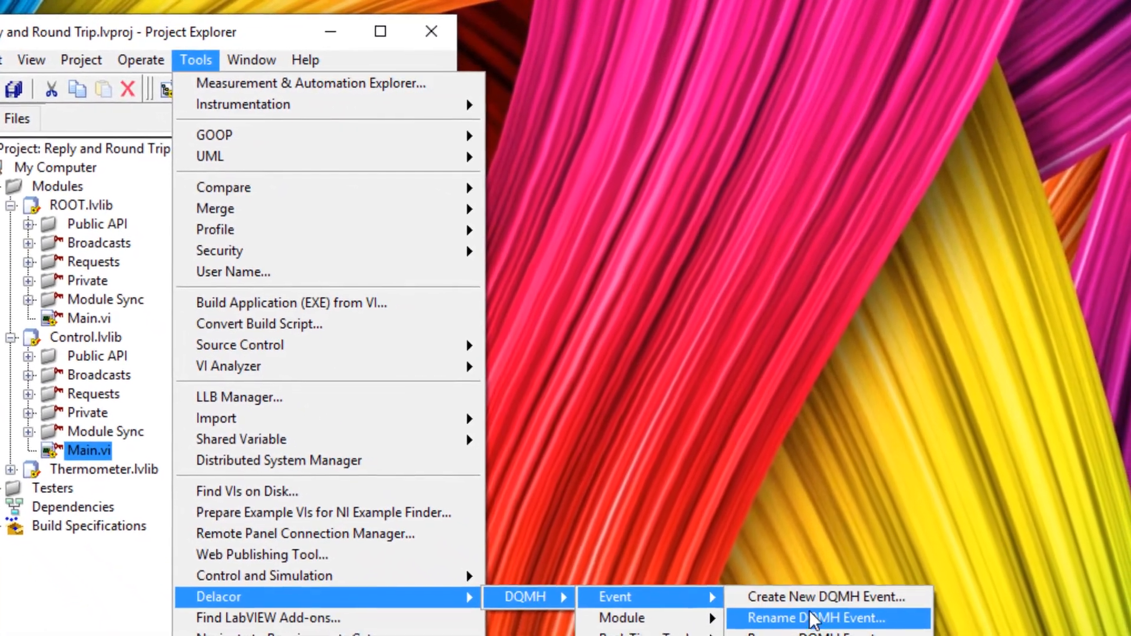
click(815, 618)
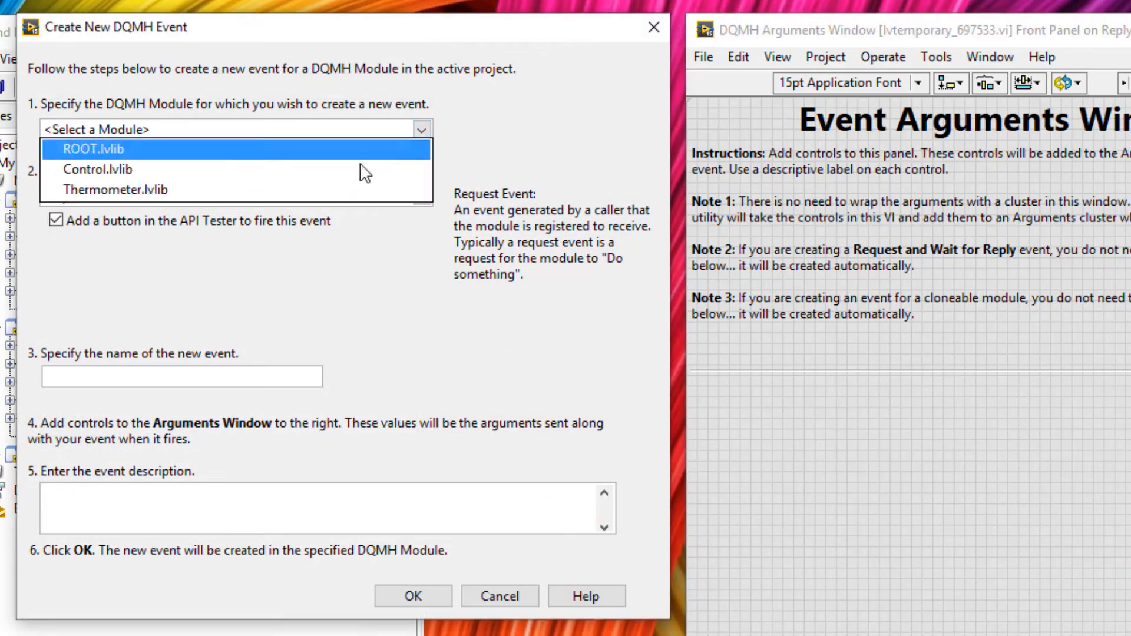
click(97, 168)
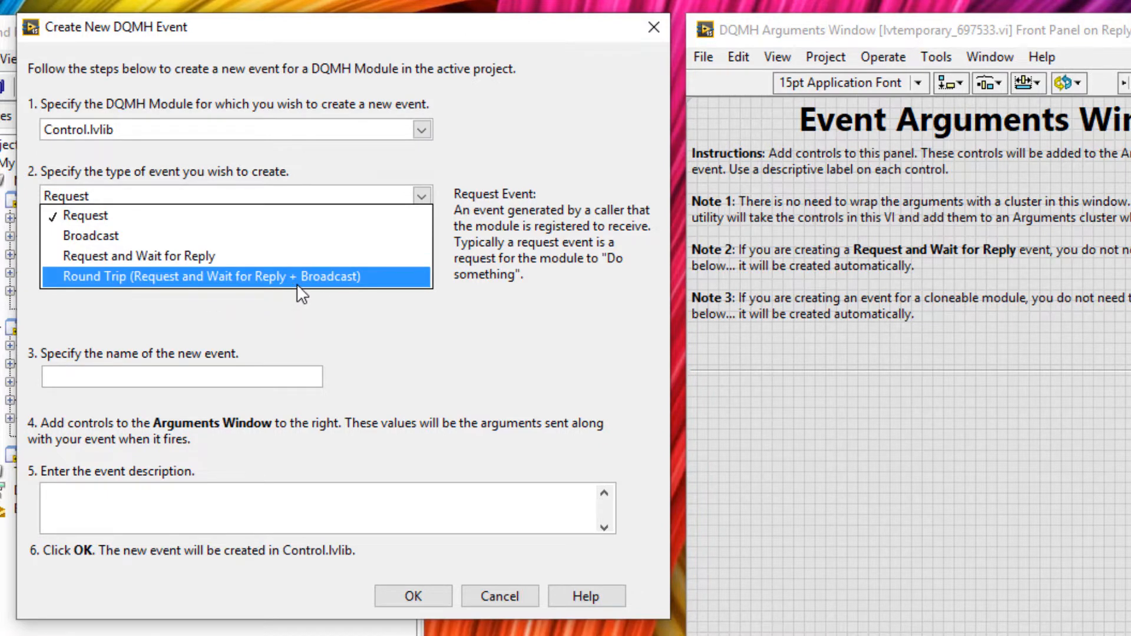
click(210, 276)
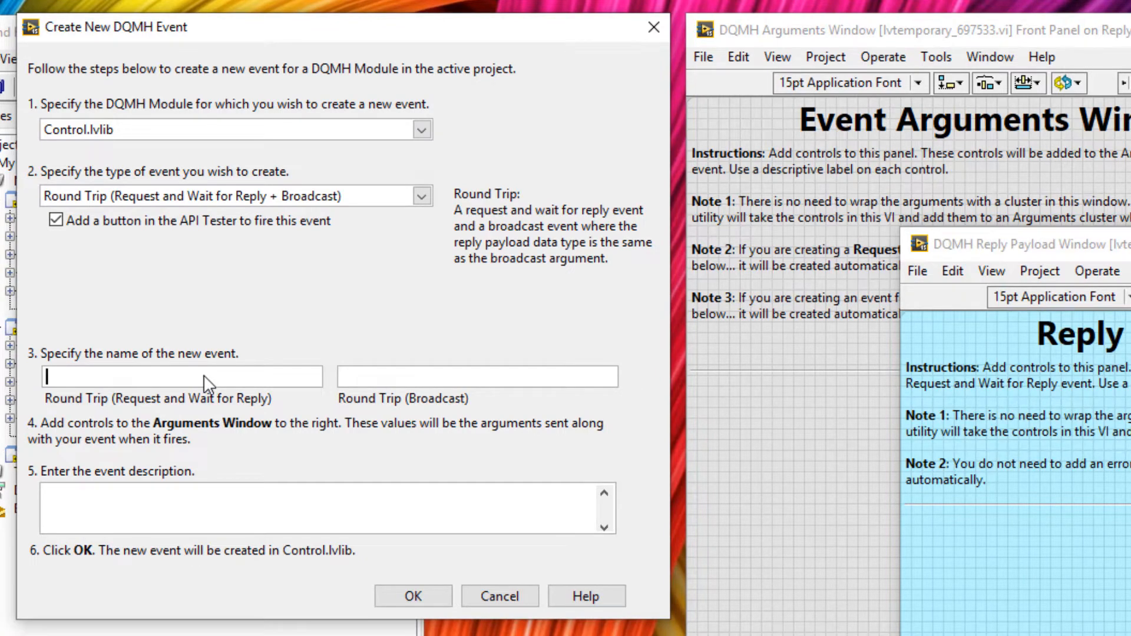
- Name the event Stop Thermochamber with broadcast Thermochamber Stopped, describe it, and accept no arguments
text(Stop Thermochamber)
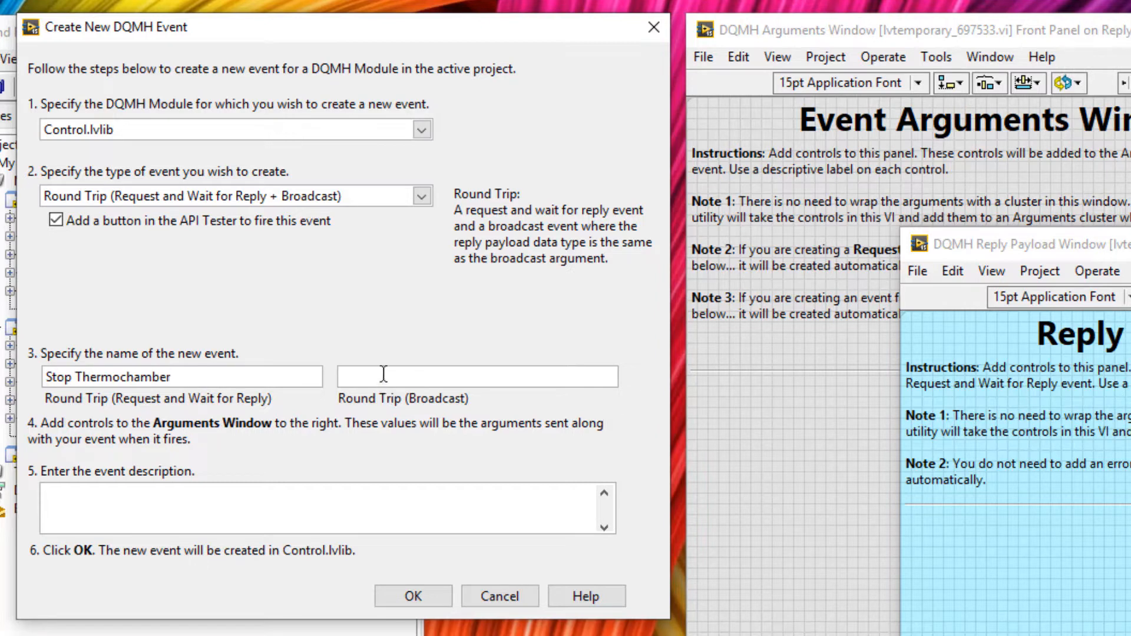
click(476, 377)
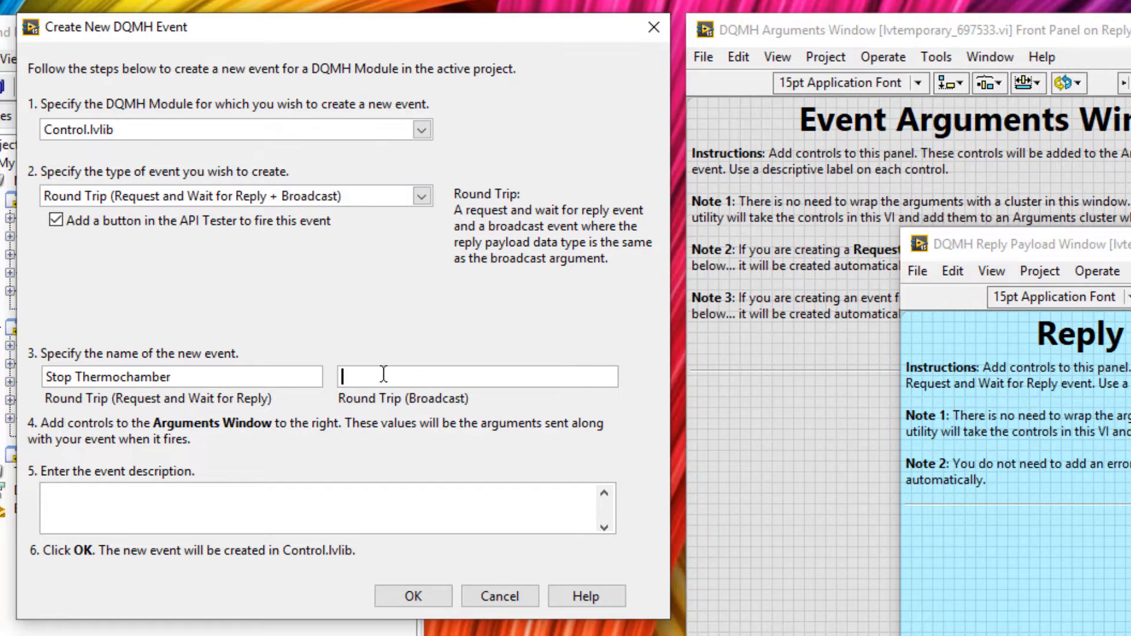
text(Thermochamber Sto)
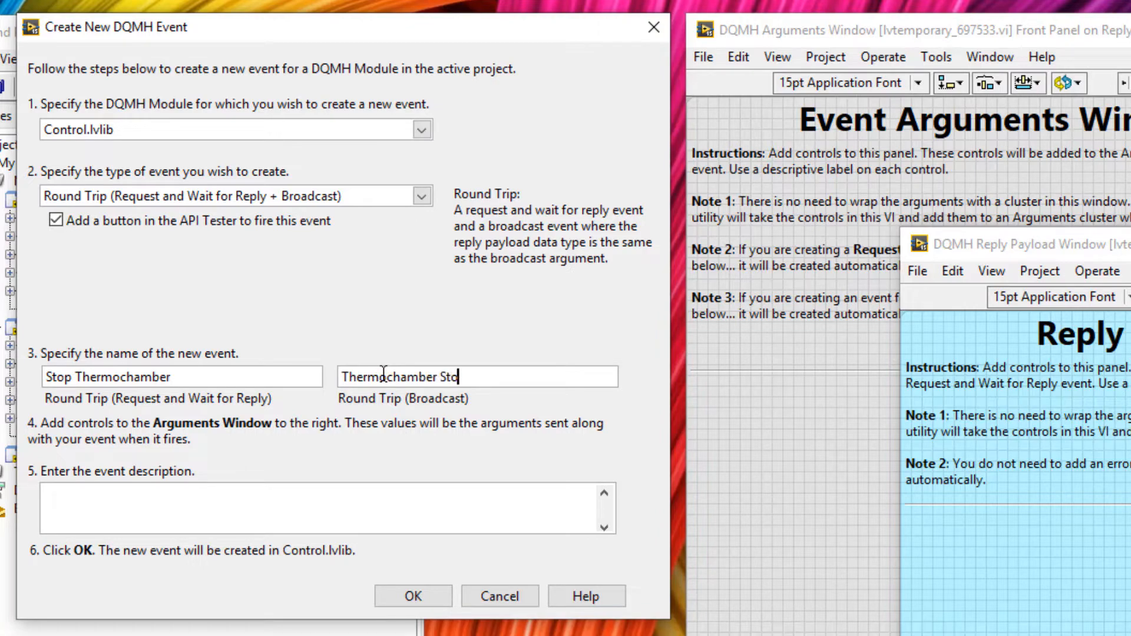
text(pped)
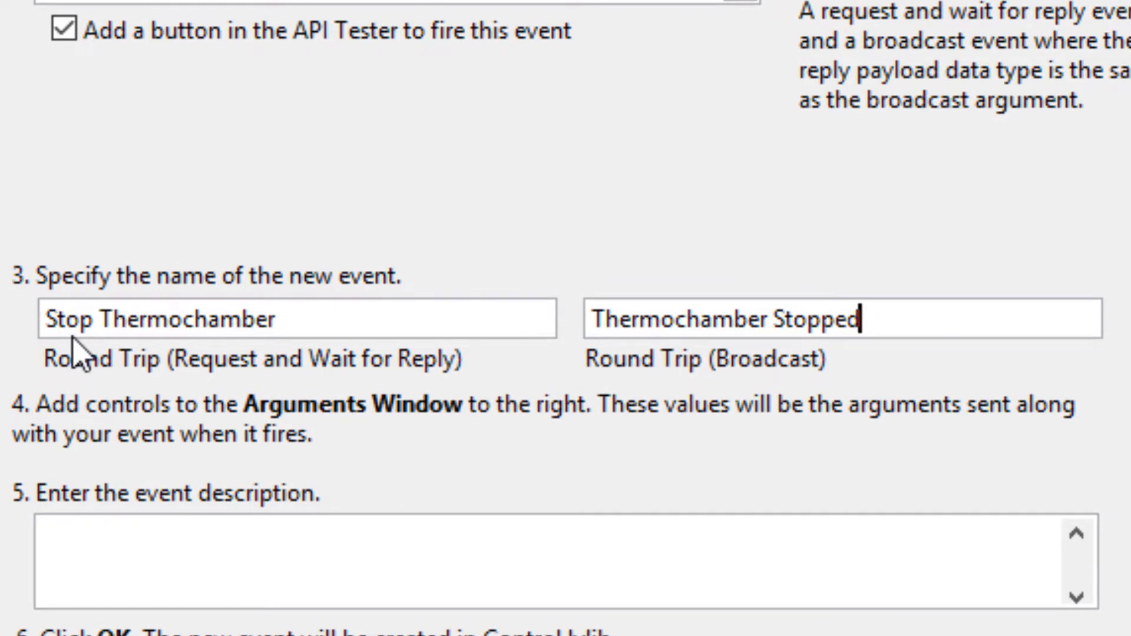
mouse_move(784, 414)
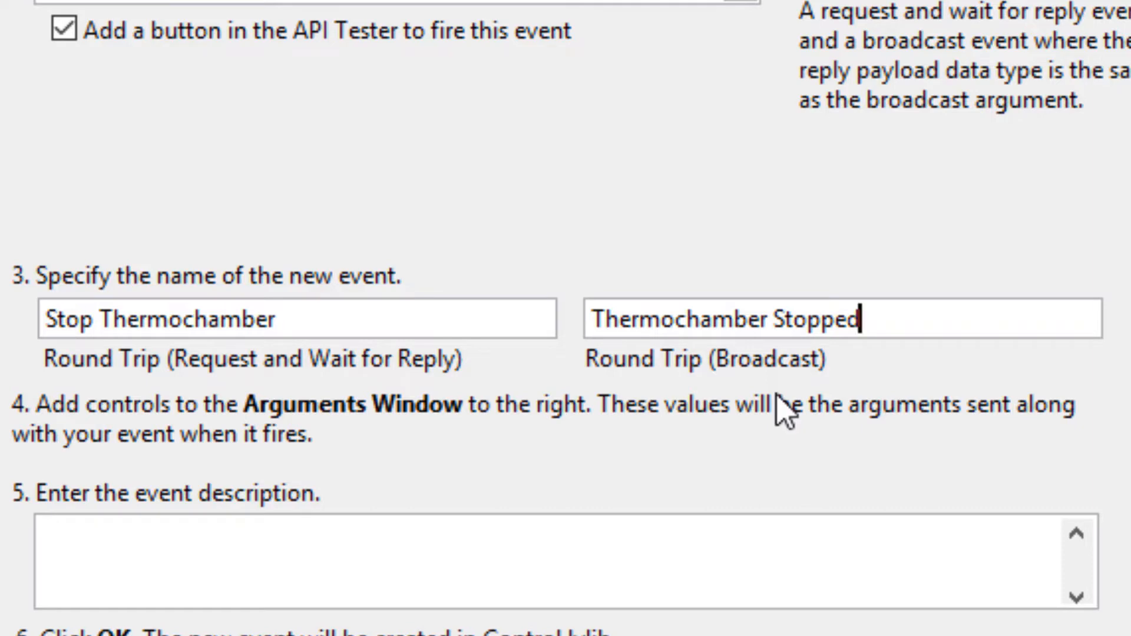
mouse_move(614, 545)
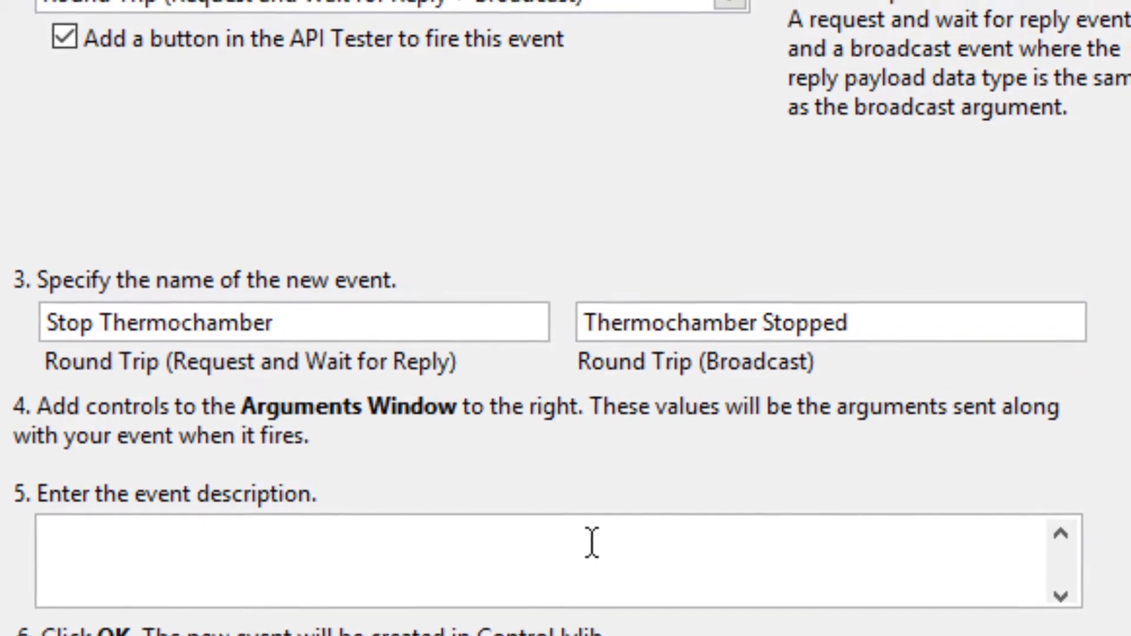
text(Stop the thermochamber.)
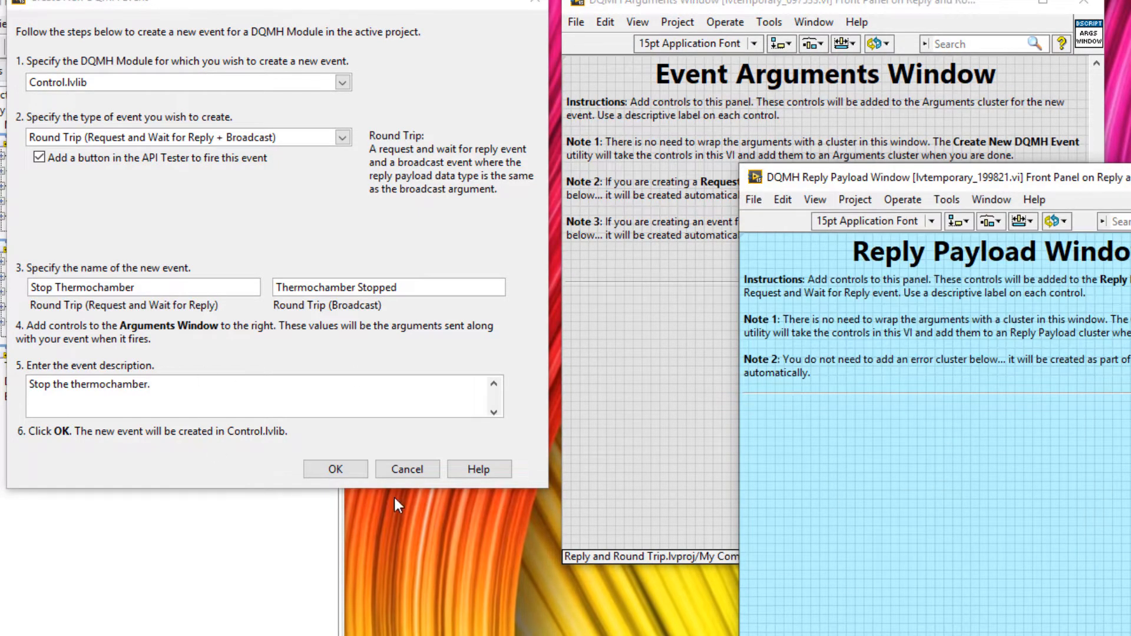
click(335, 469)
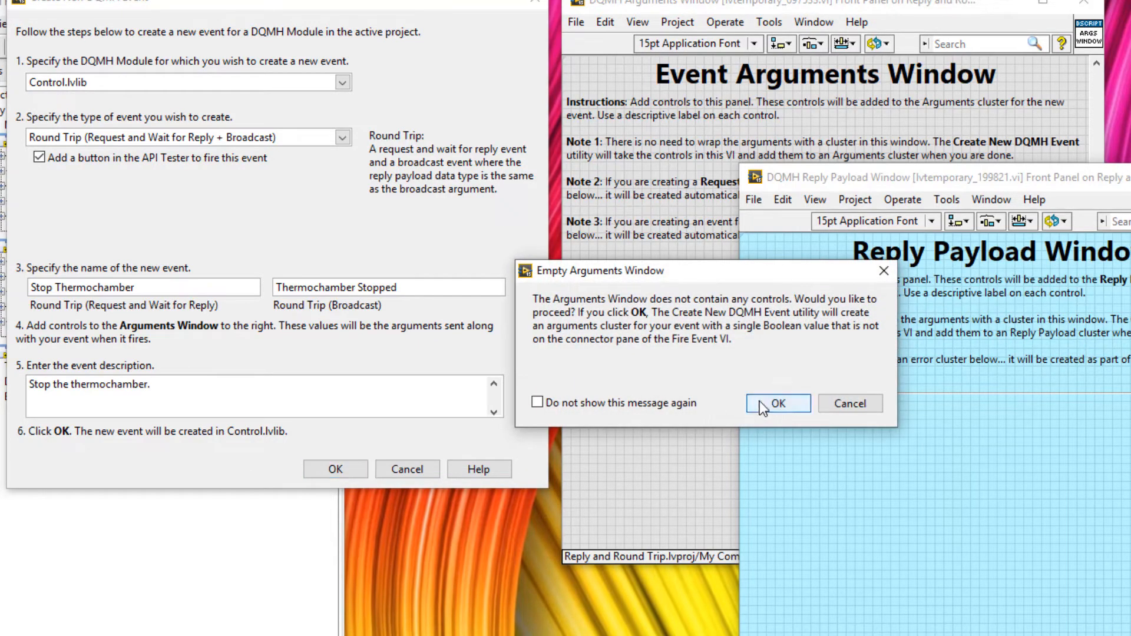
click(777, 403)
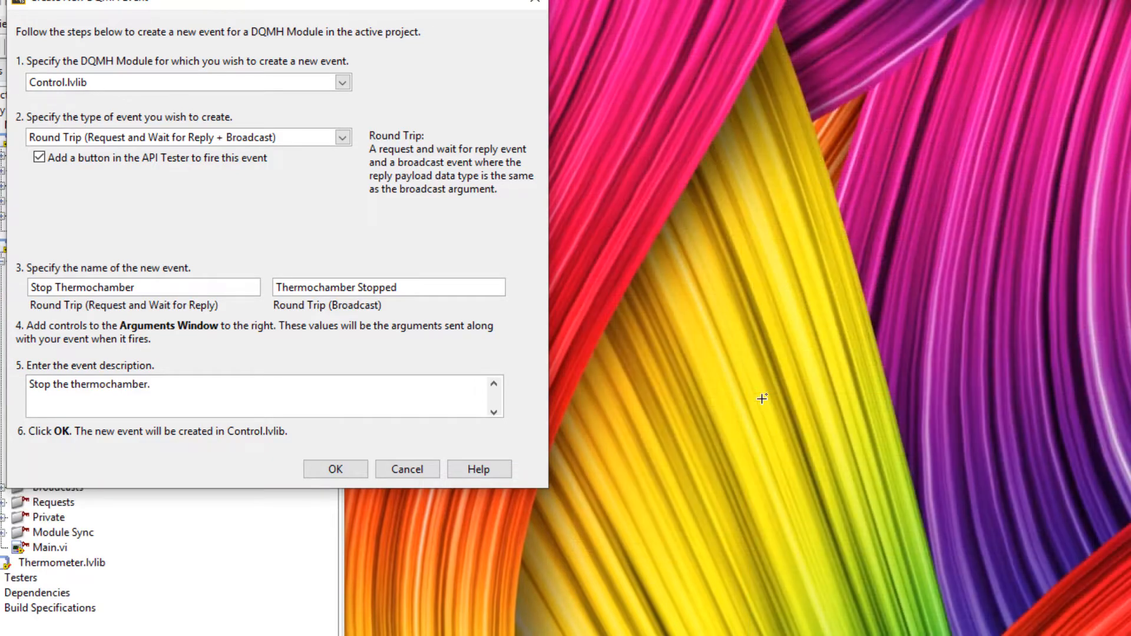
- Assign case 16 to the <Control Broadcast Events> Thermochamber Stopped event source
click(335, 468)
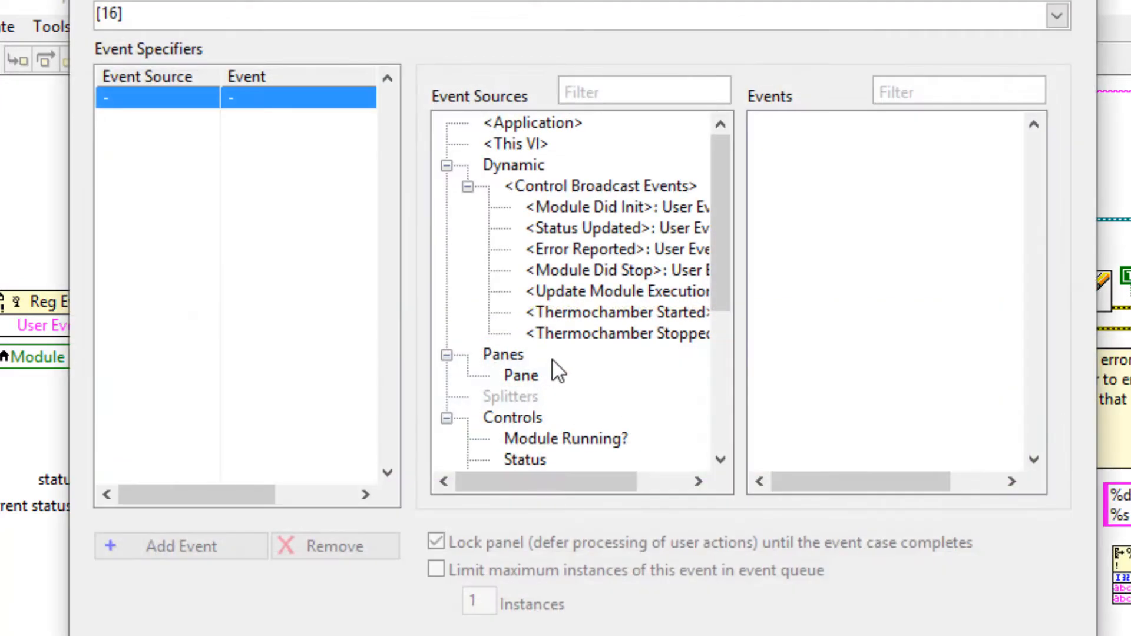
click(621, 333)
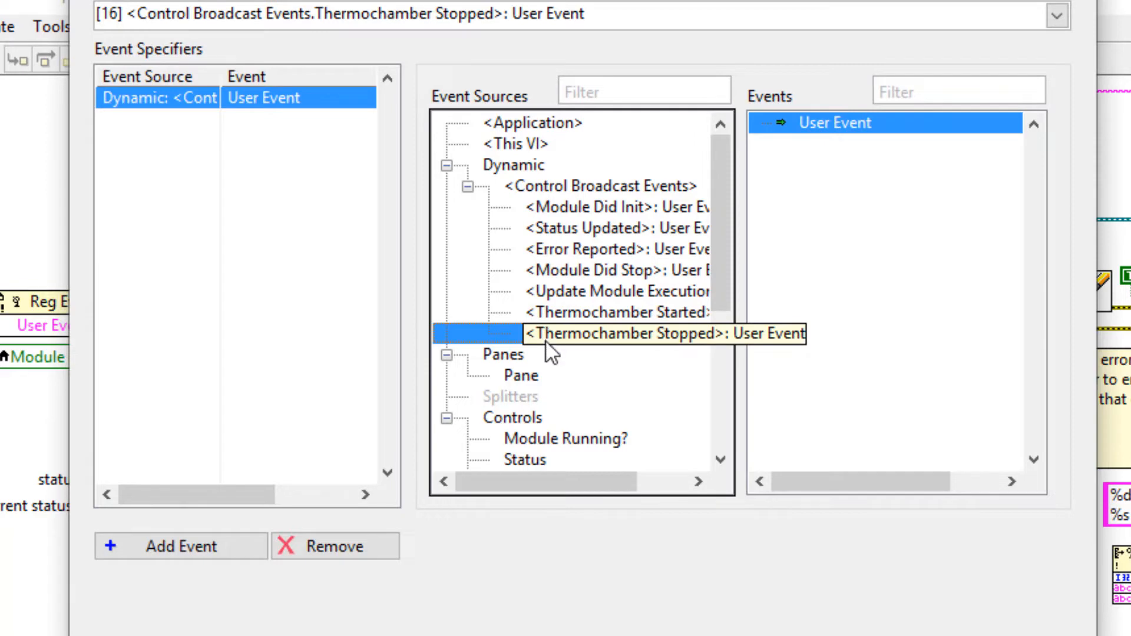
mouse_move(645, 345)
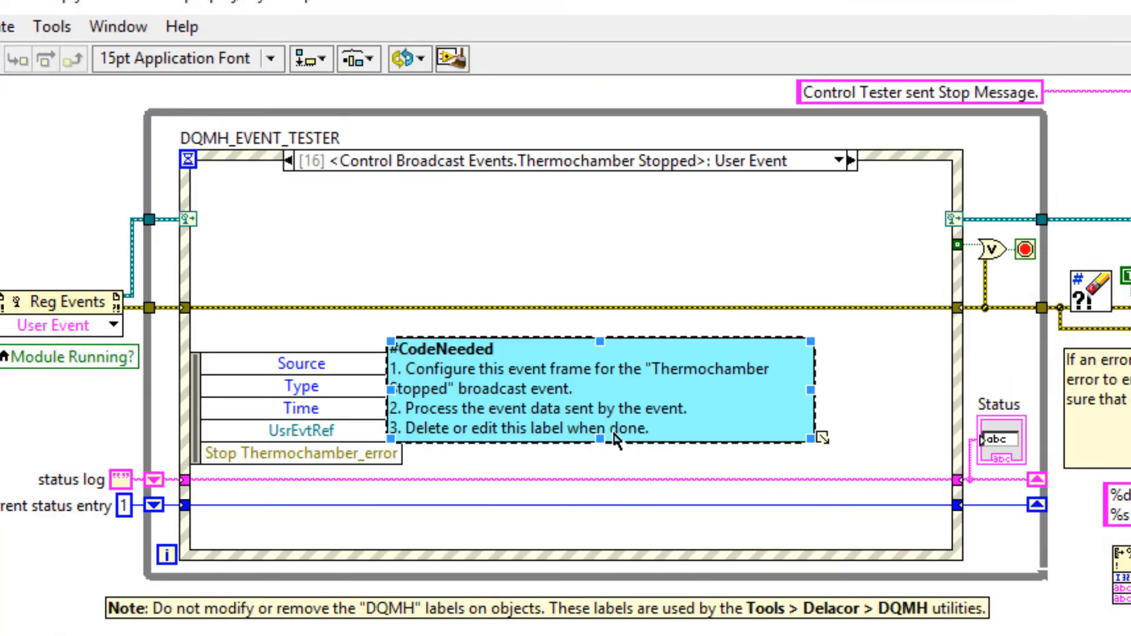
- Replace the #CodeNeeded comment with Format Into String, an Increment on the entry count and a string constant
key(Delete)
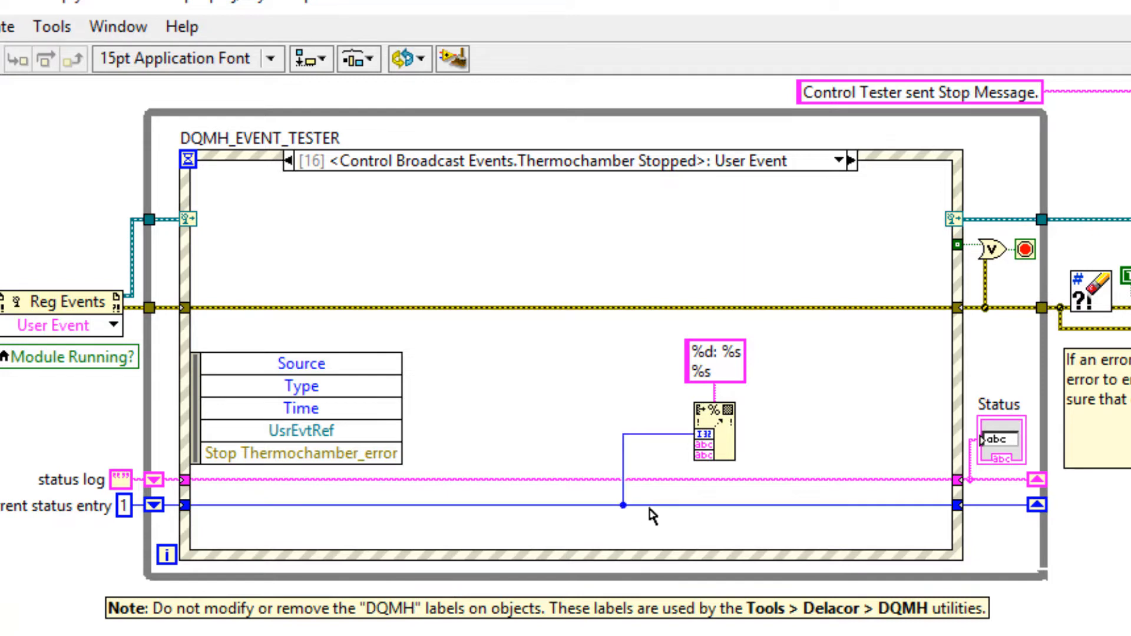
text(ini)
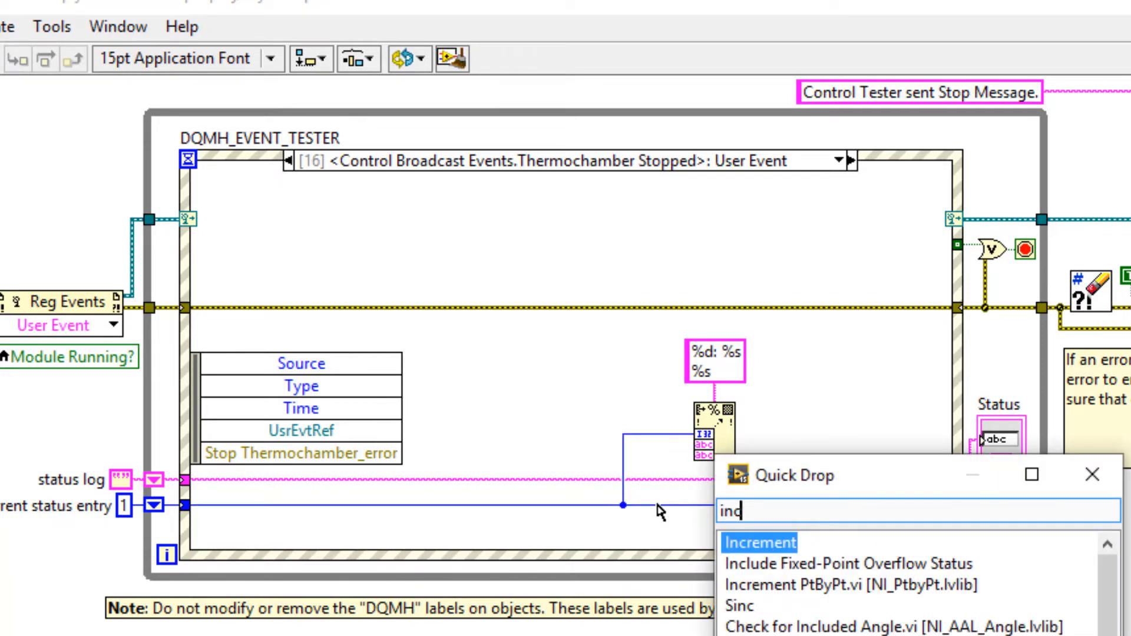
key(enter)
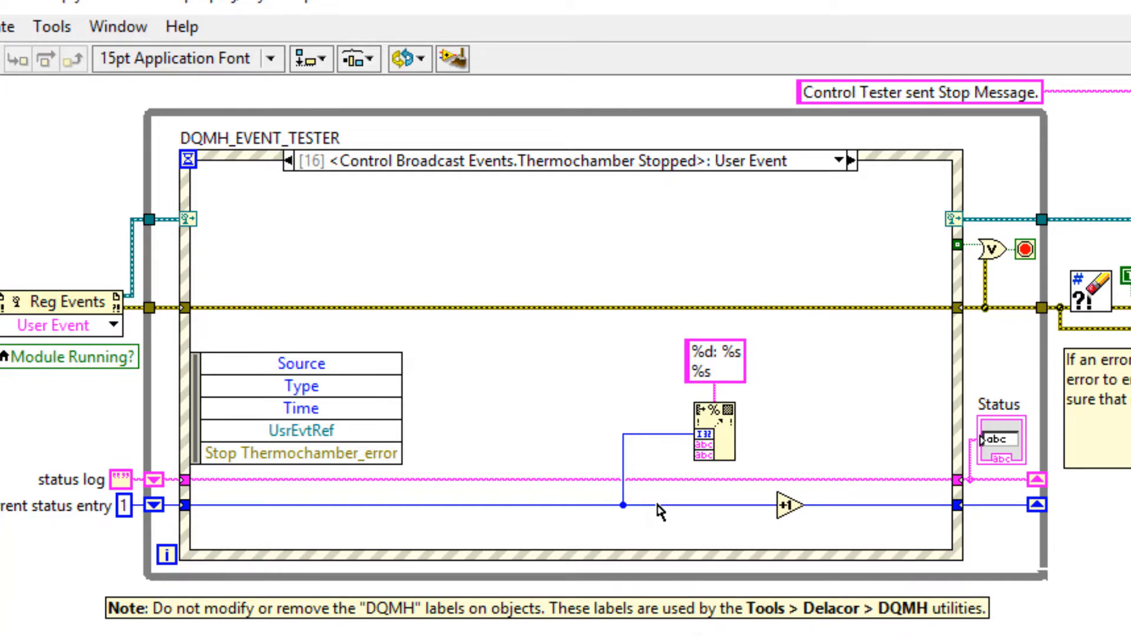
right_click(707, 429)
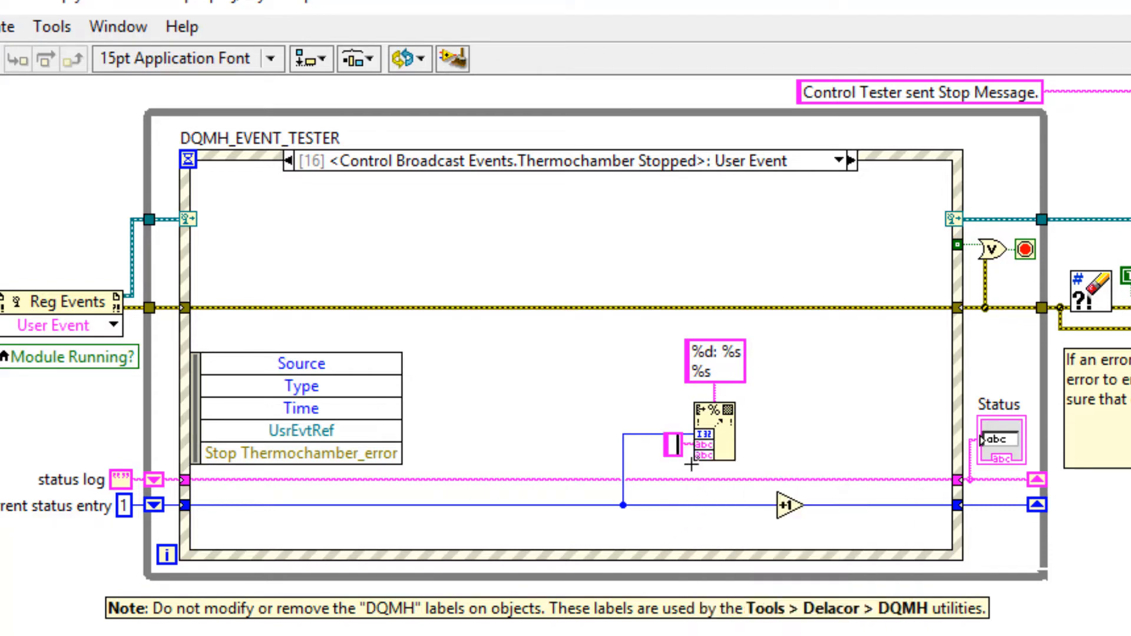
mouse_move(649, 418)
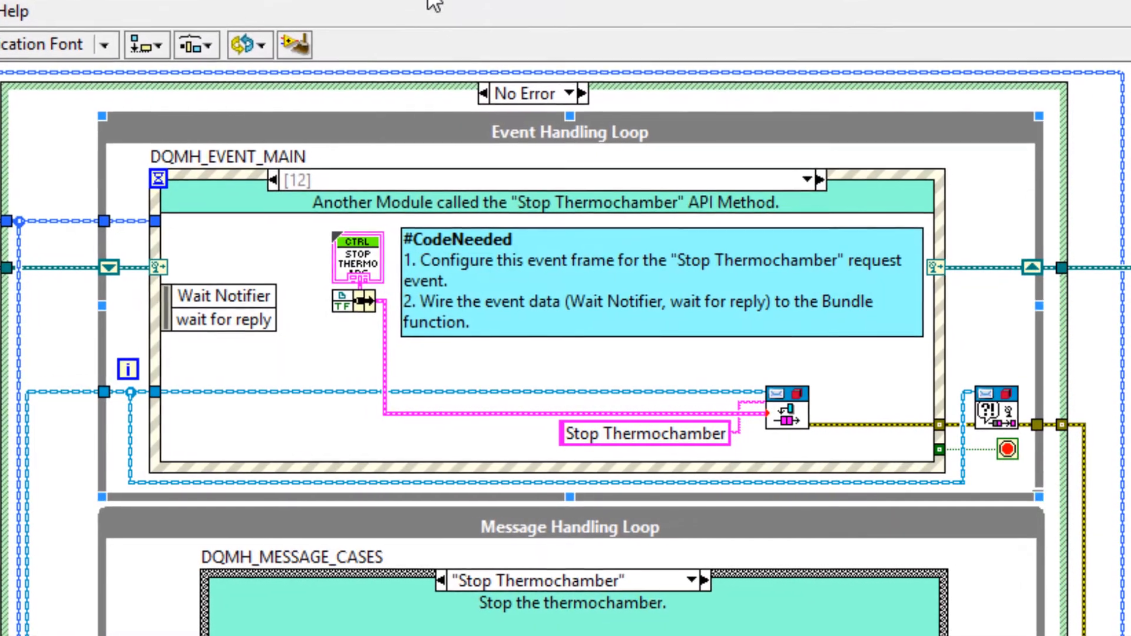
- Set case 12 to handle Control Request Events > Stop Thermochamber via Edit Events Handled by This Case
right_click(152, 249)
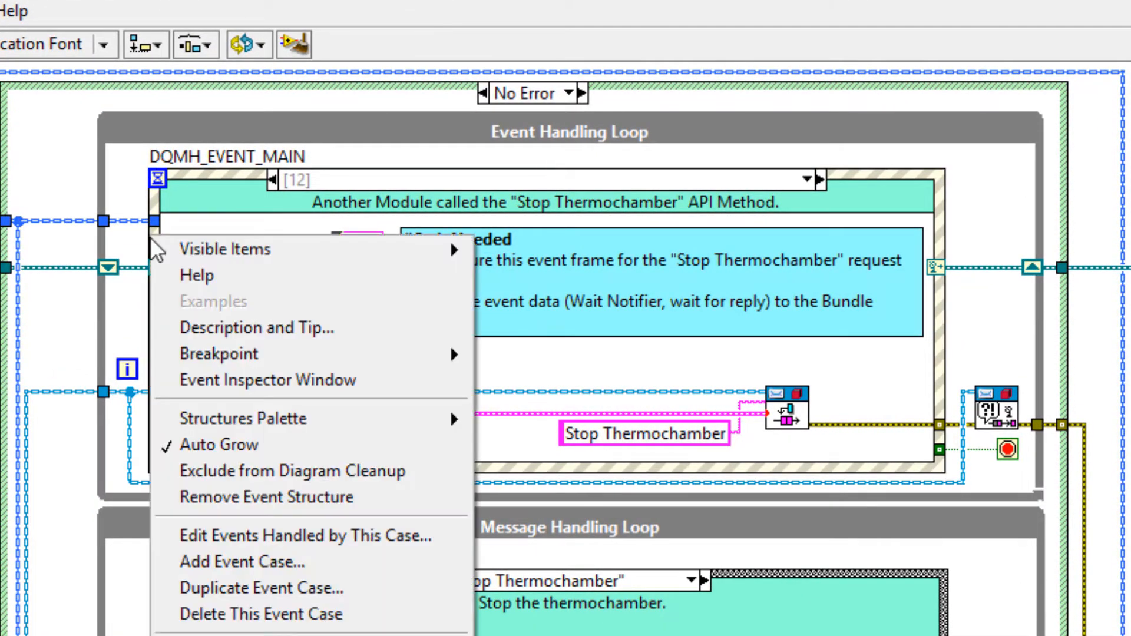
mouse_move(360, 534)
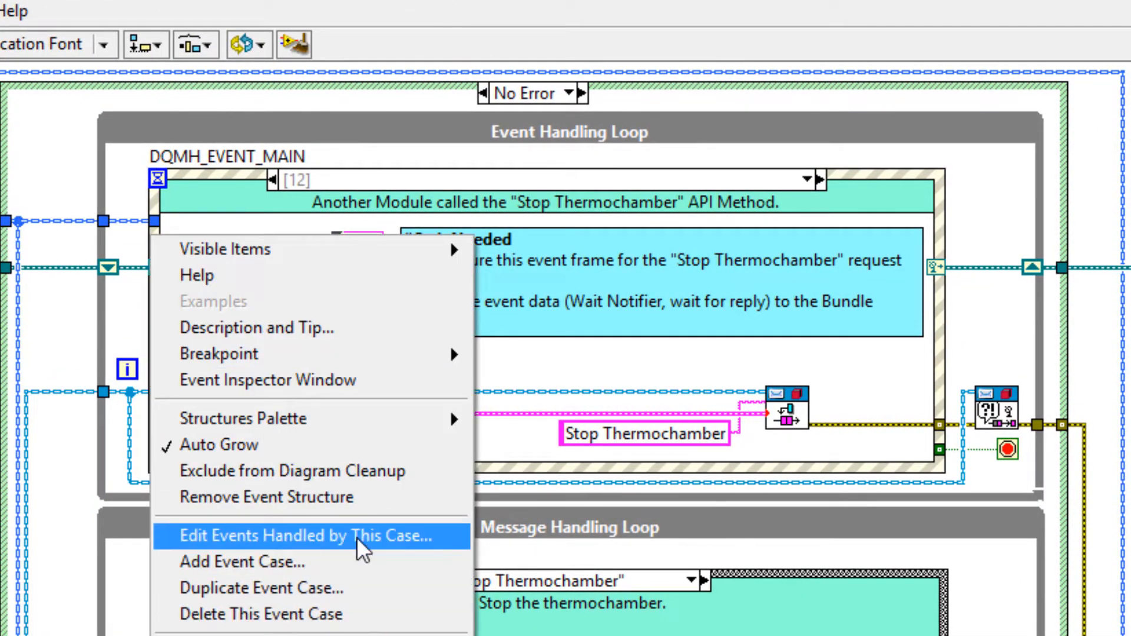
click(303, 535)
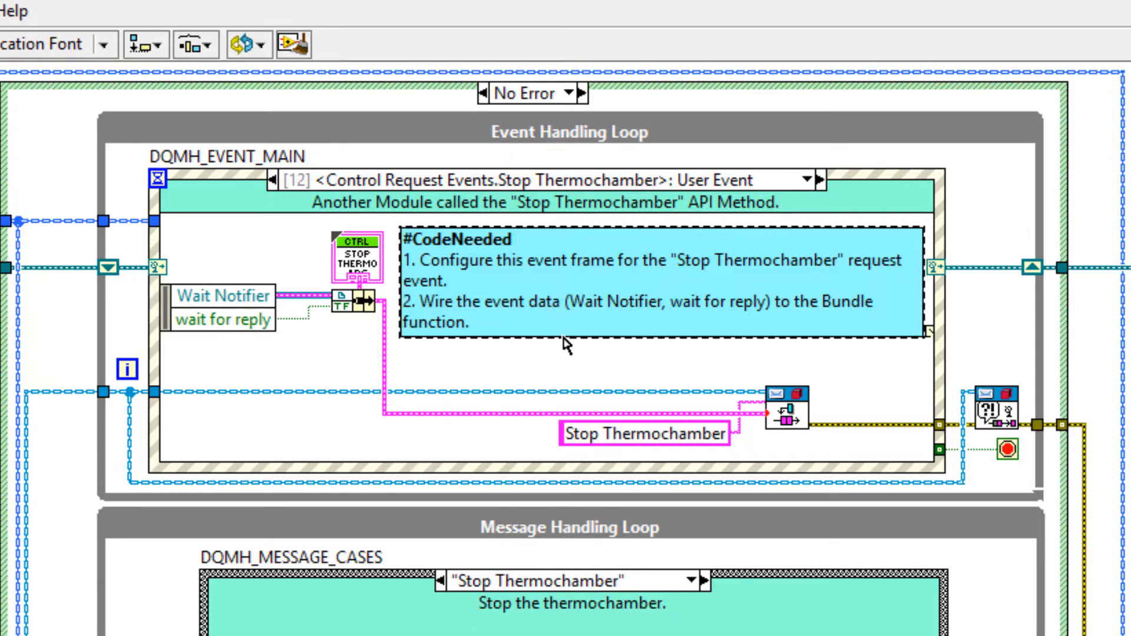
scroll(down, 3)
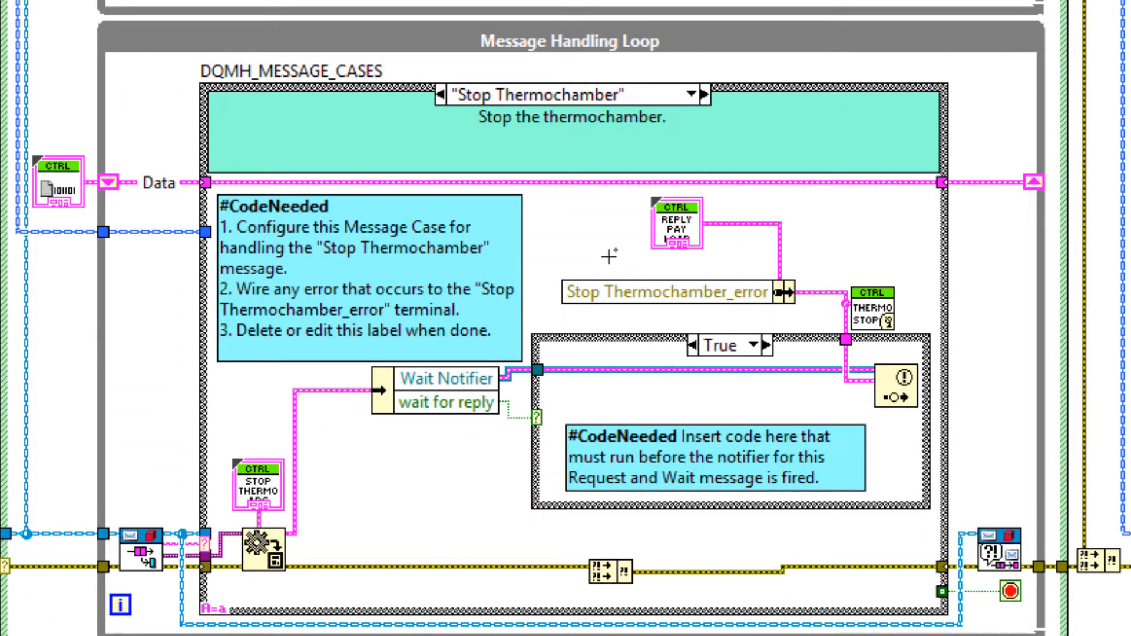
- Expand Thermometer.lvlib > Public API > Requests in the Project Explorer and select a request VI
scroll(down, 3)
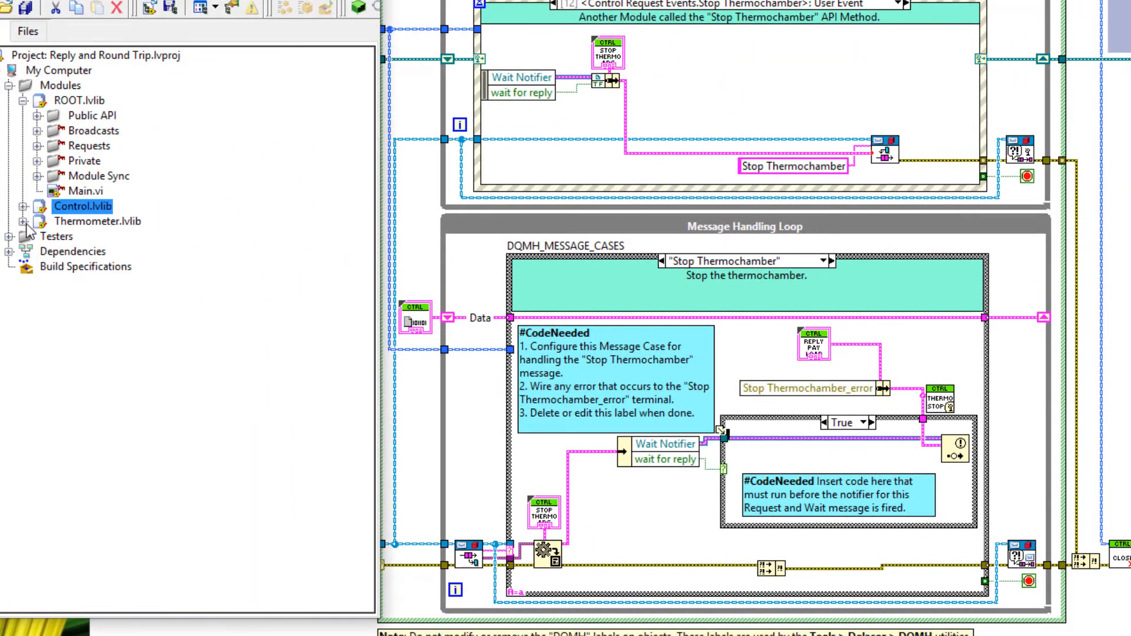
click(24, 220)
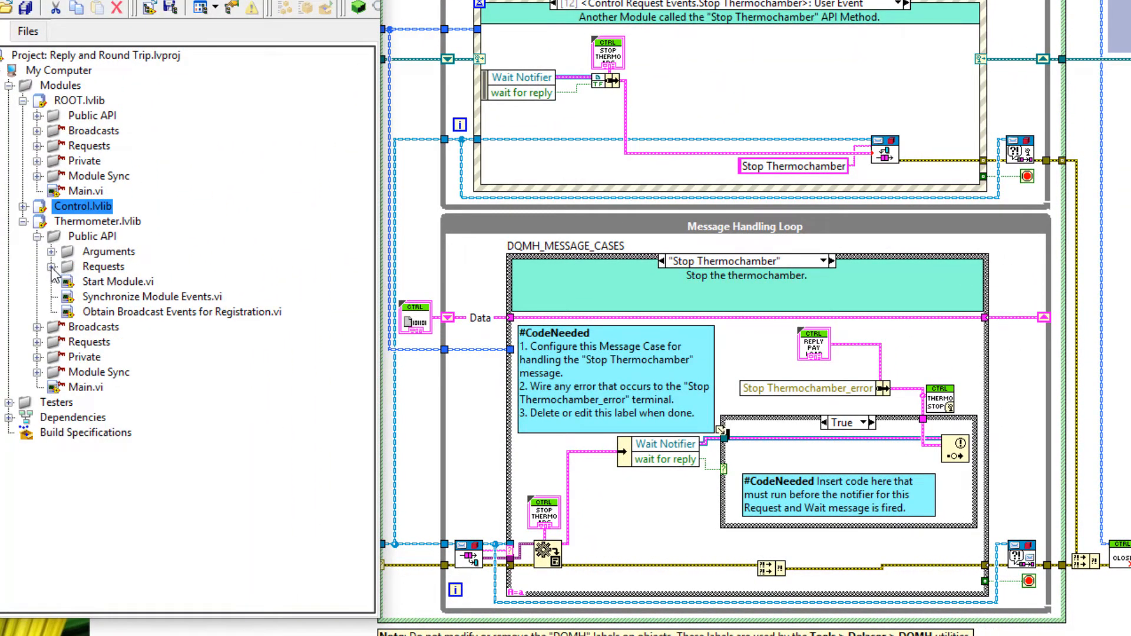
click(52, 266)
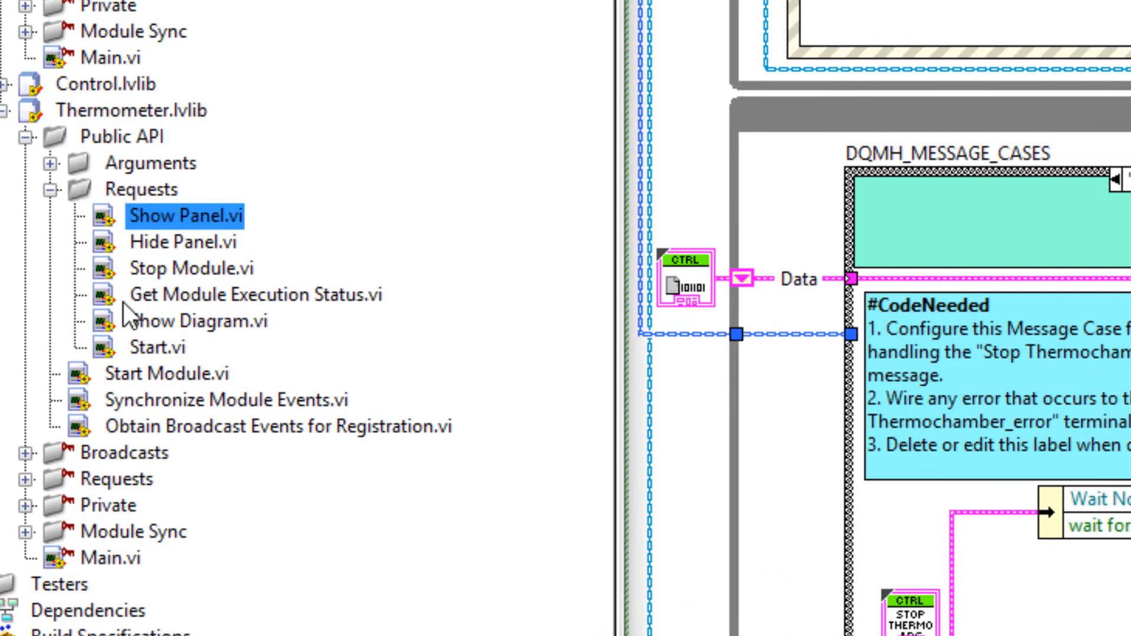
click(195, 320)
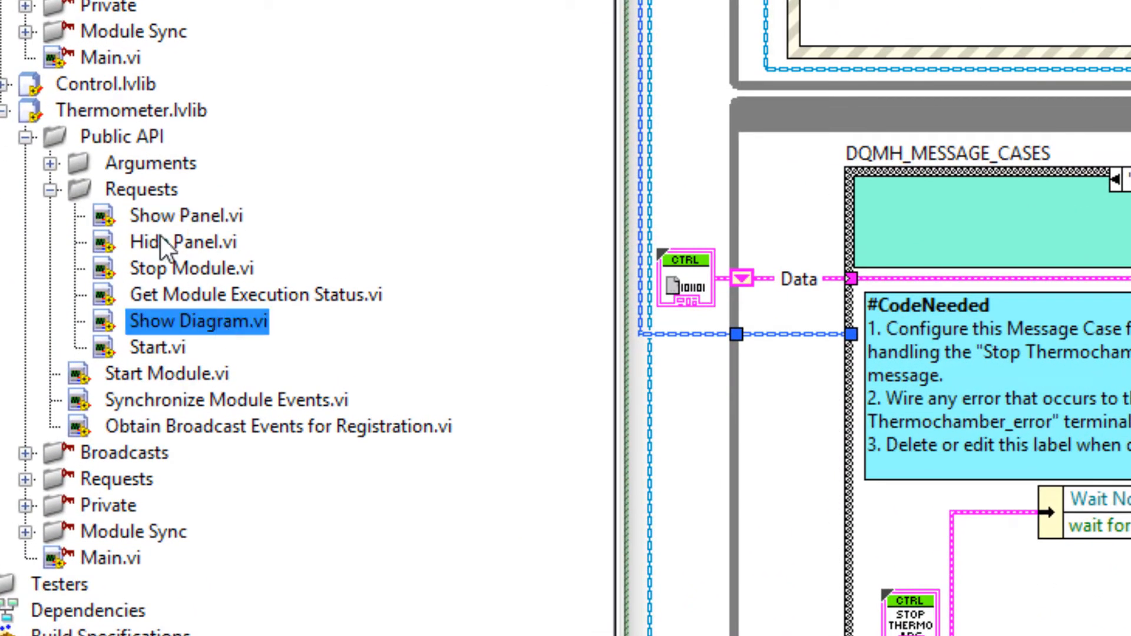
mouse_move(221, 303)
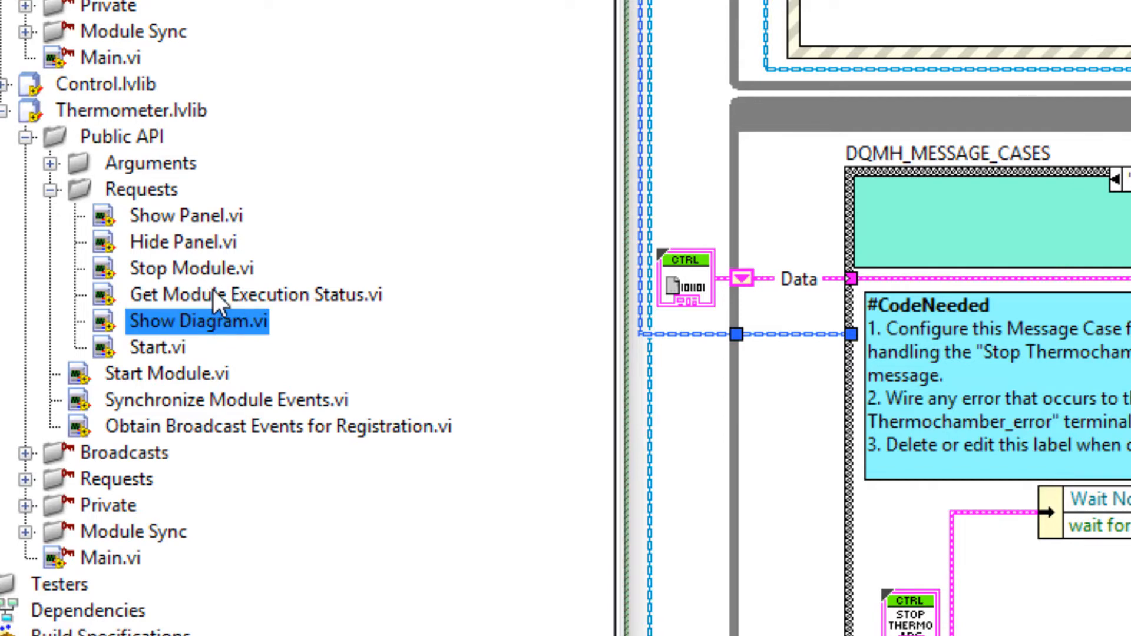
click(184, 242)
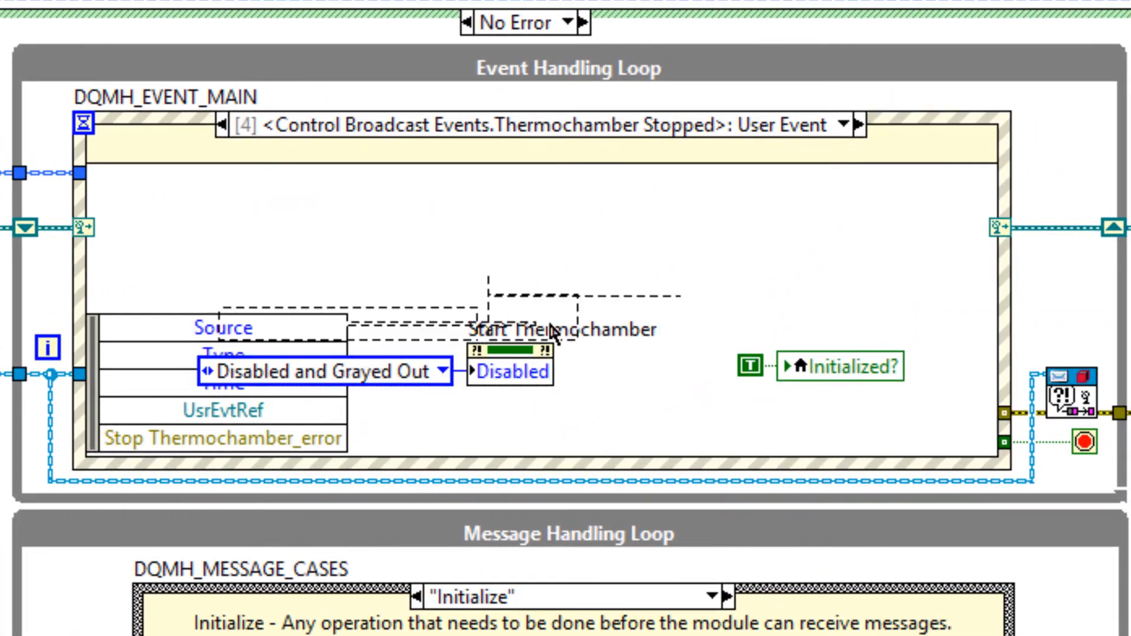
- Set the Thermochamber Stopped case to Enabled for Start Thermo Chamber with a False Initialized? constant
click(321, 371)
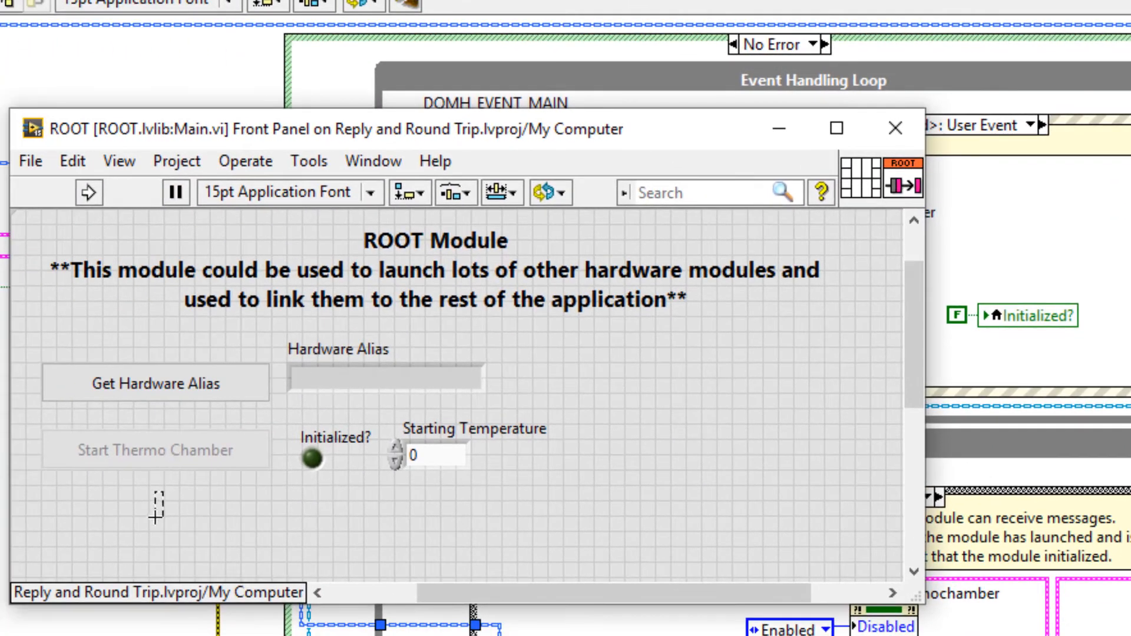
- Duplicate the start button as 'Stop Thermo chamber' and add an event case for it on ROOT's event structure
drag(156, 505, 155, 526)
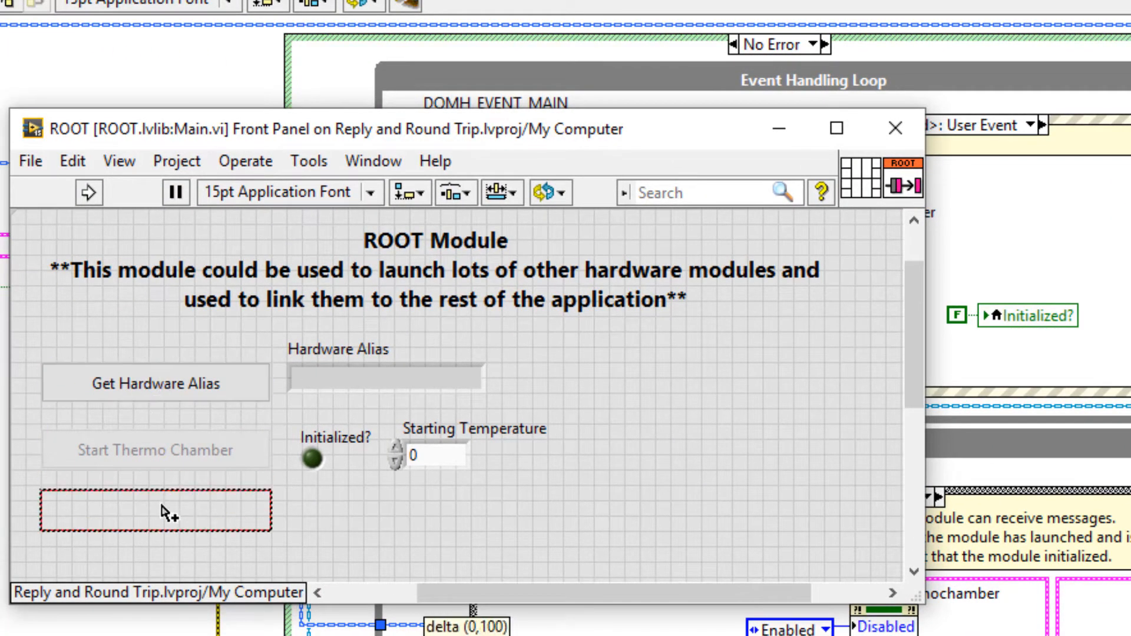
text(Stop Thermo chamb)
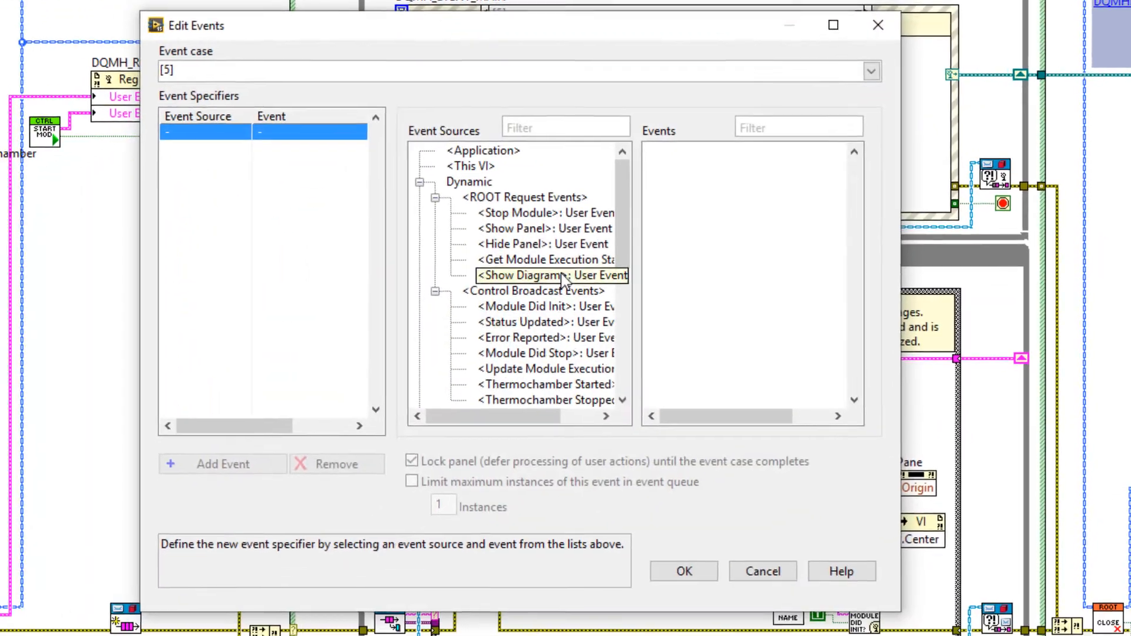
click(682, 571)
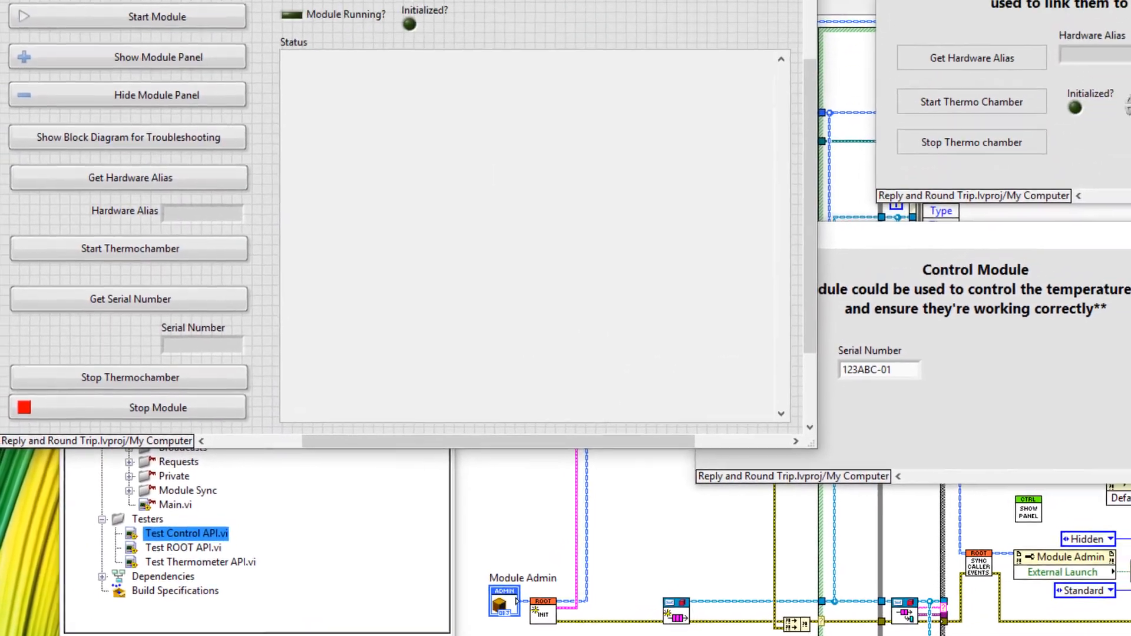
- Start the Control module, then start and stop the thermochamber once, logging both status entries
click(126, 108)
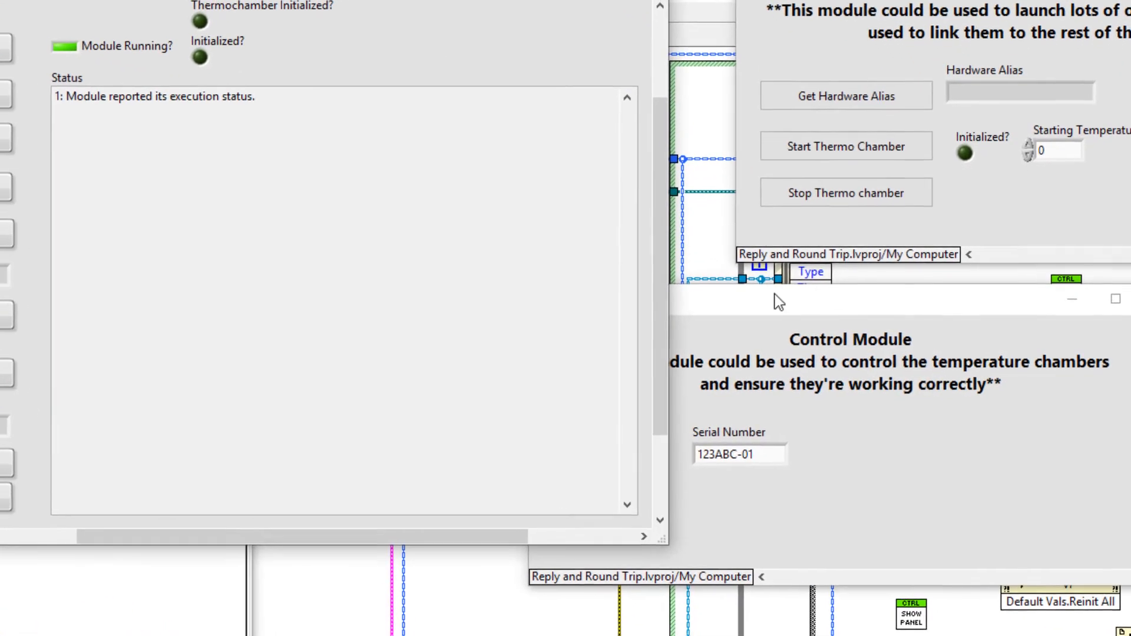
click(845, 146)
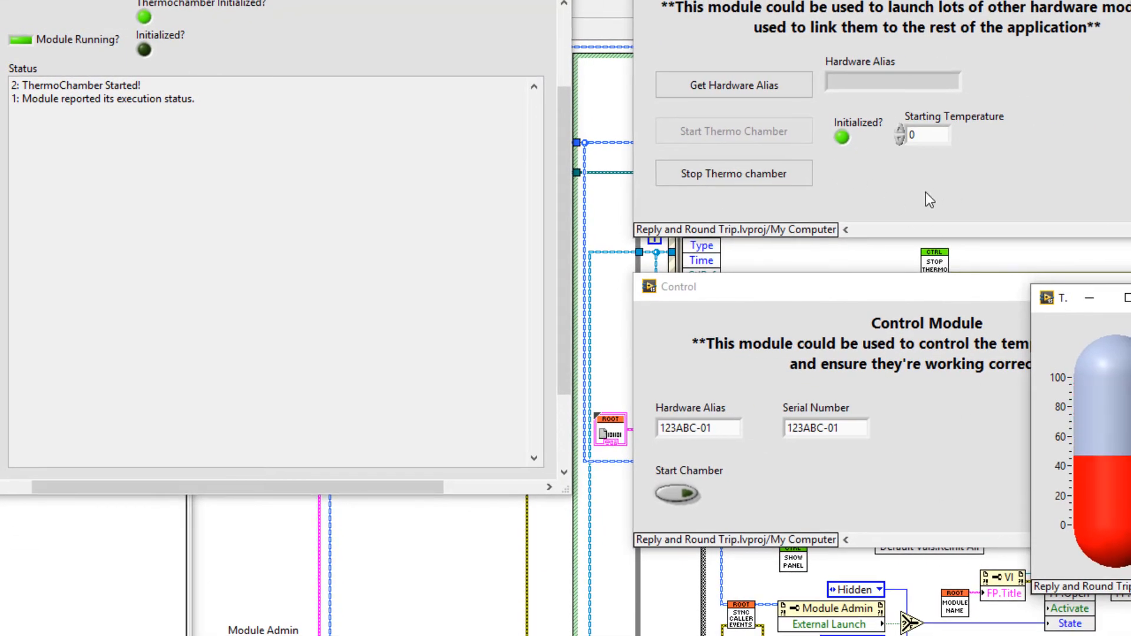
click(733, 173)
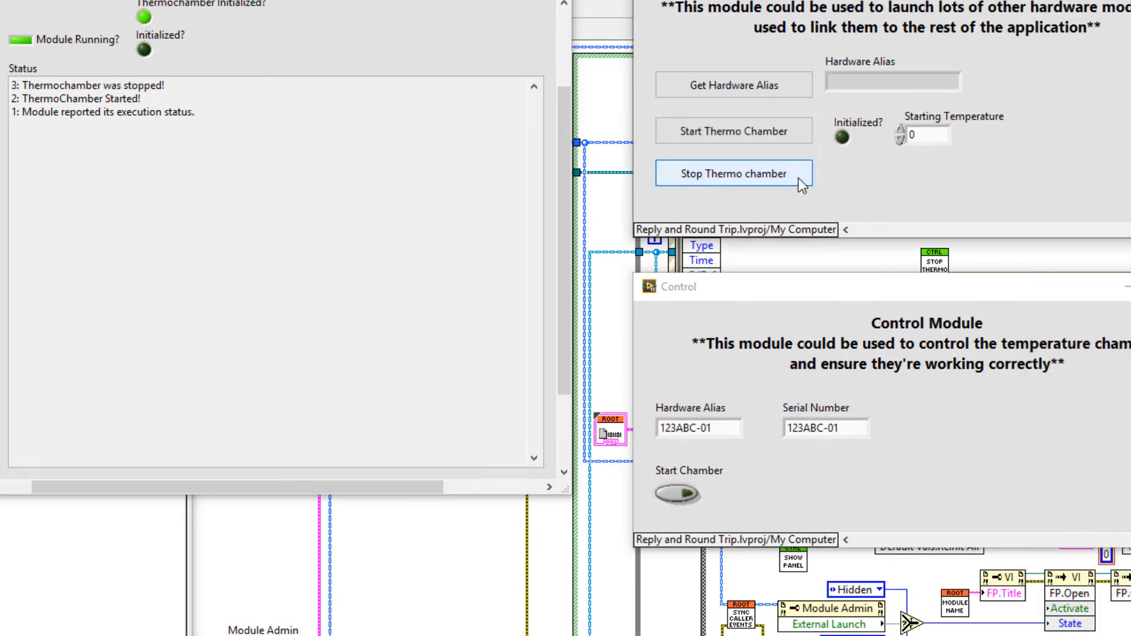
- Alternate further starts and stops from ROOT and the tester, logging alternating entries up to 9
click(733, 173)
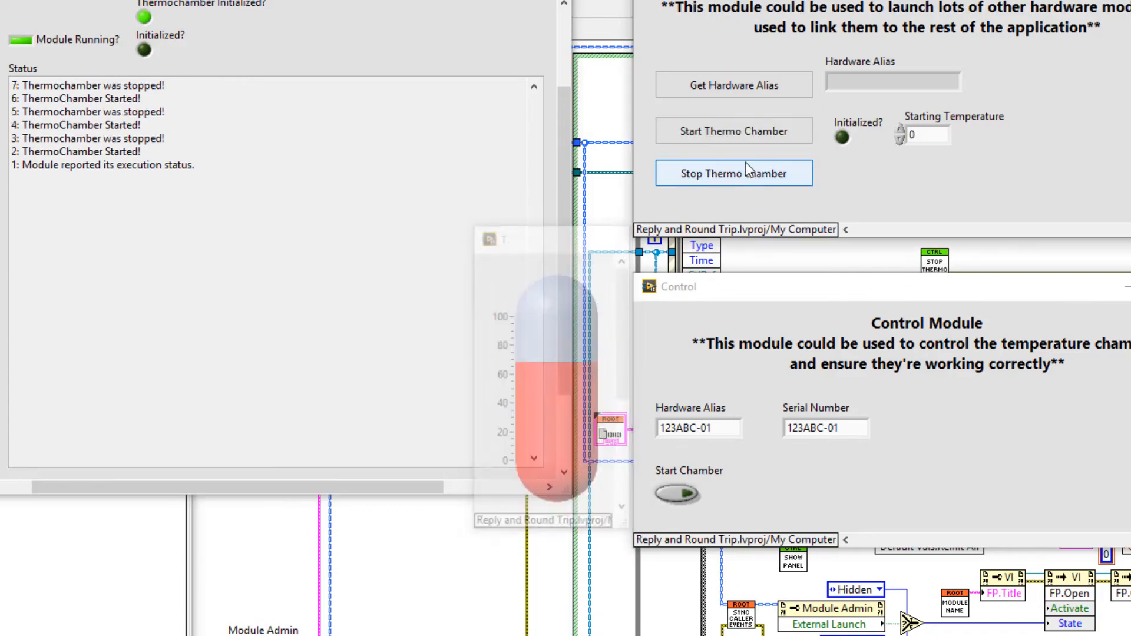
click(733, 131)
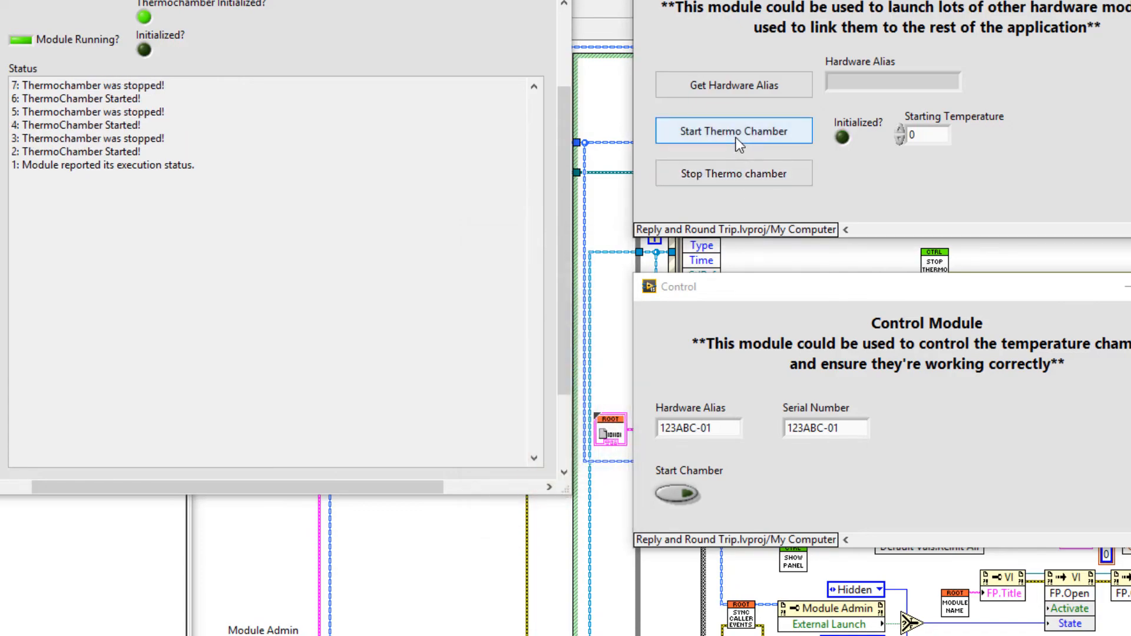
click(733, 131)
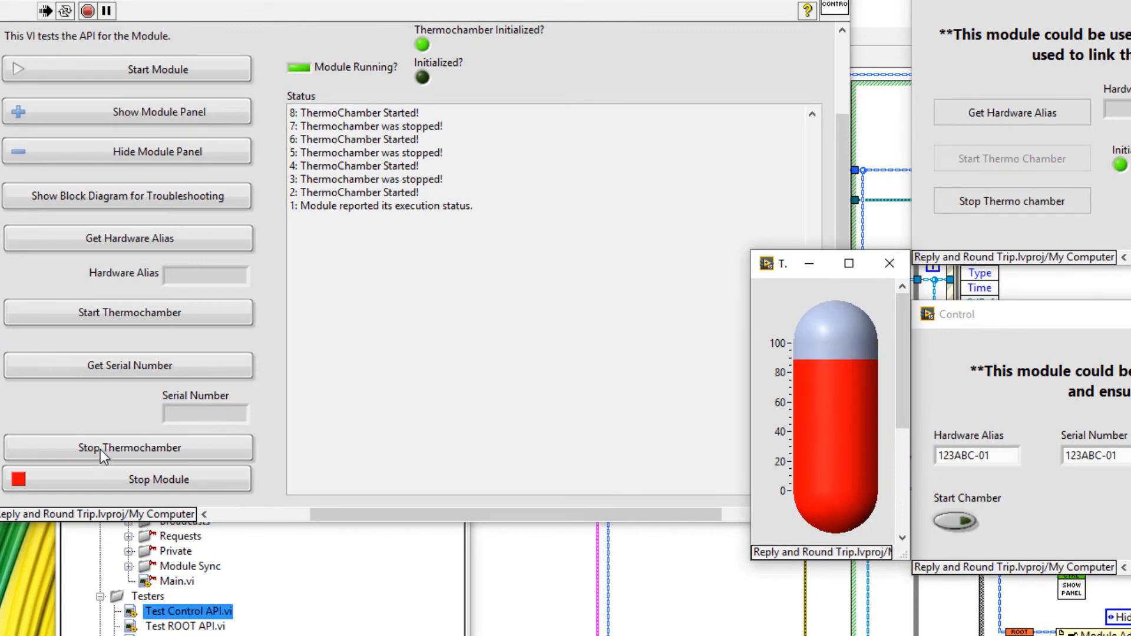
click(129, 447)
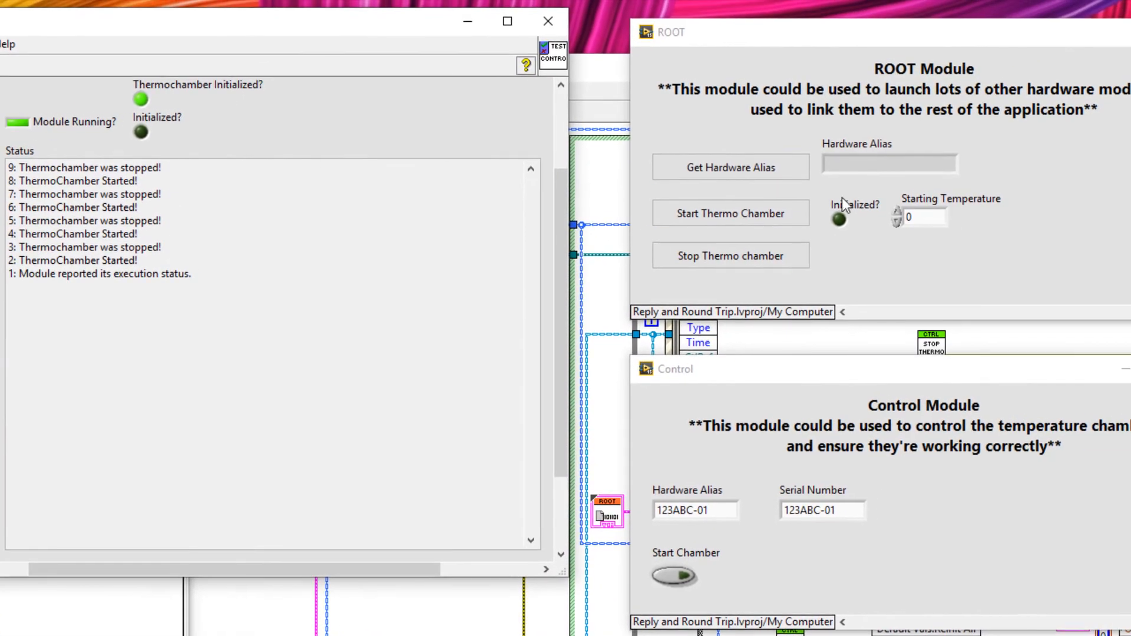